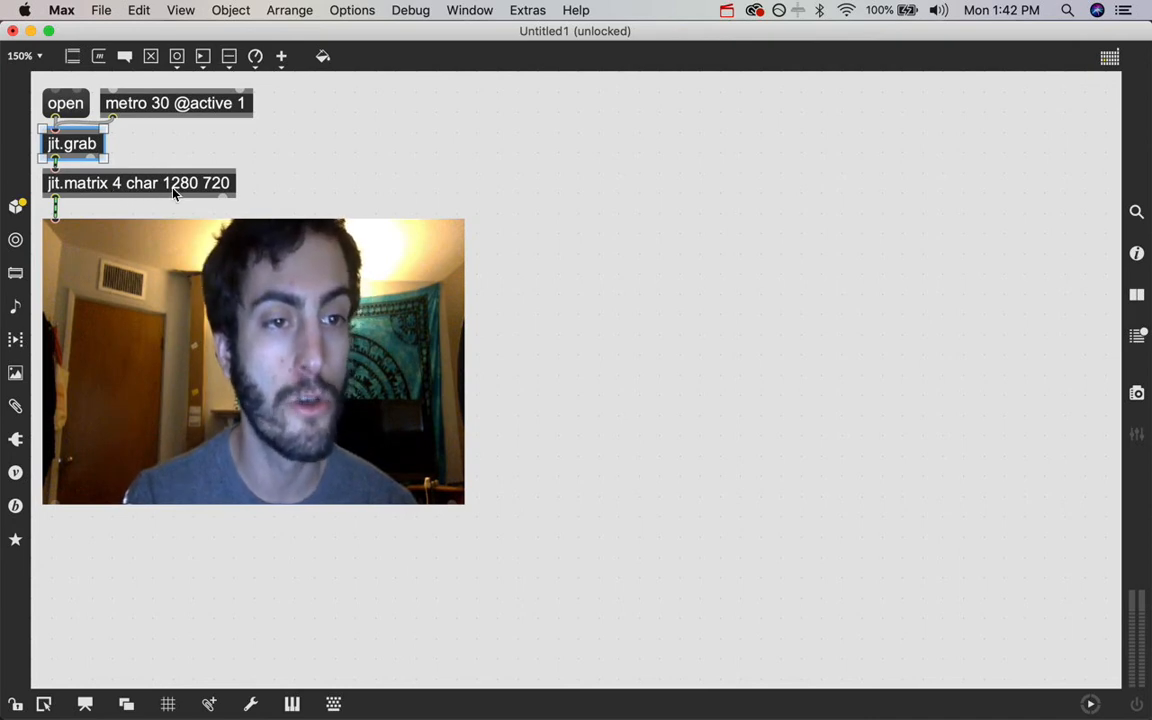
mouse_move(497, 137)
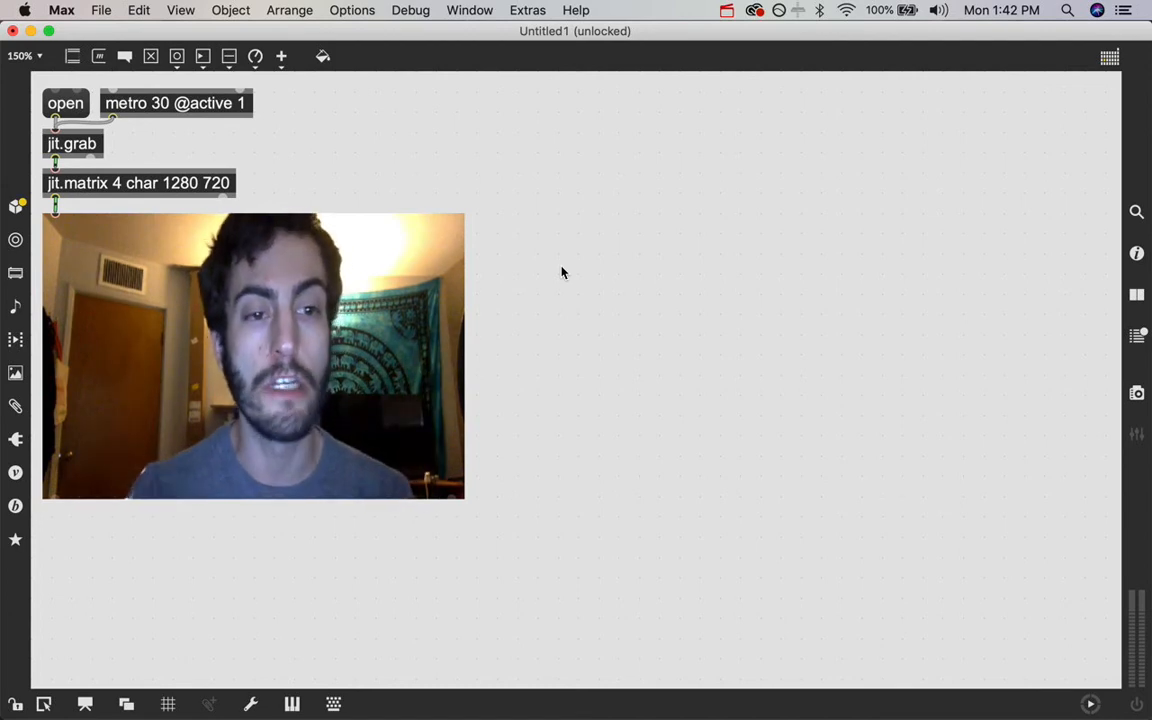
mouse_move(478, 210)
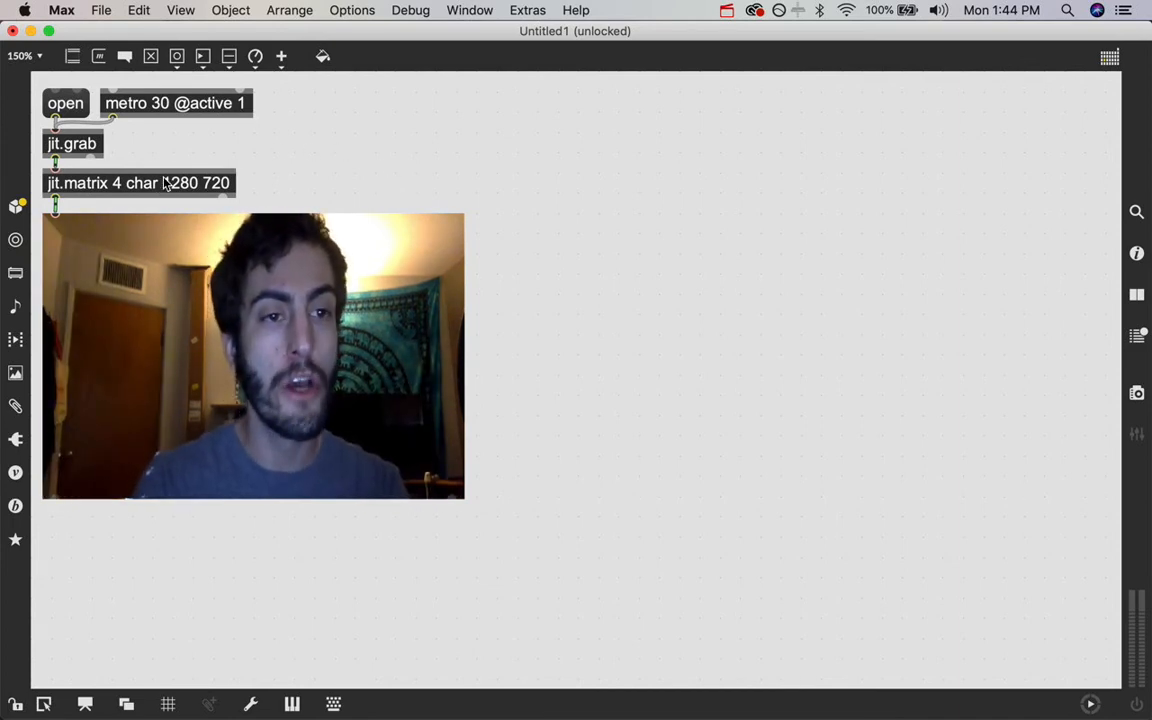
Change the webcam jit.matrix dimensions from 1280 720 to 20 20 and add a second jit.matrix
double_click(195, 182)
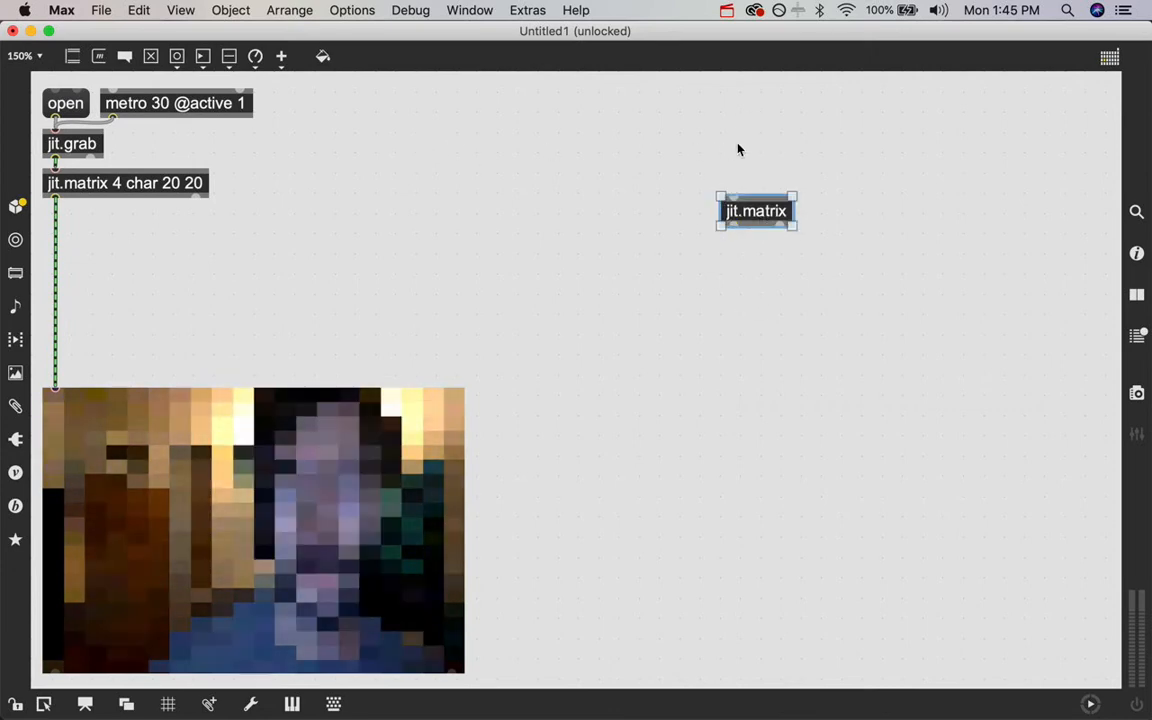
Create an 'importmovie, bang' message for the new matrix and place a copied 20 20 matrix below it
type("importattrs")
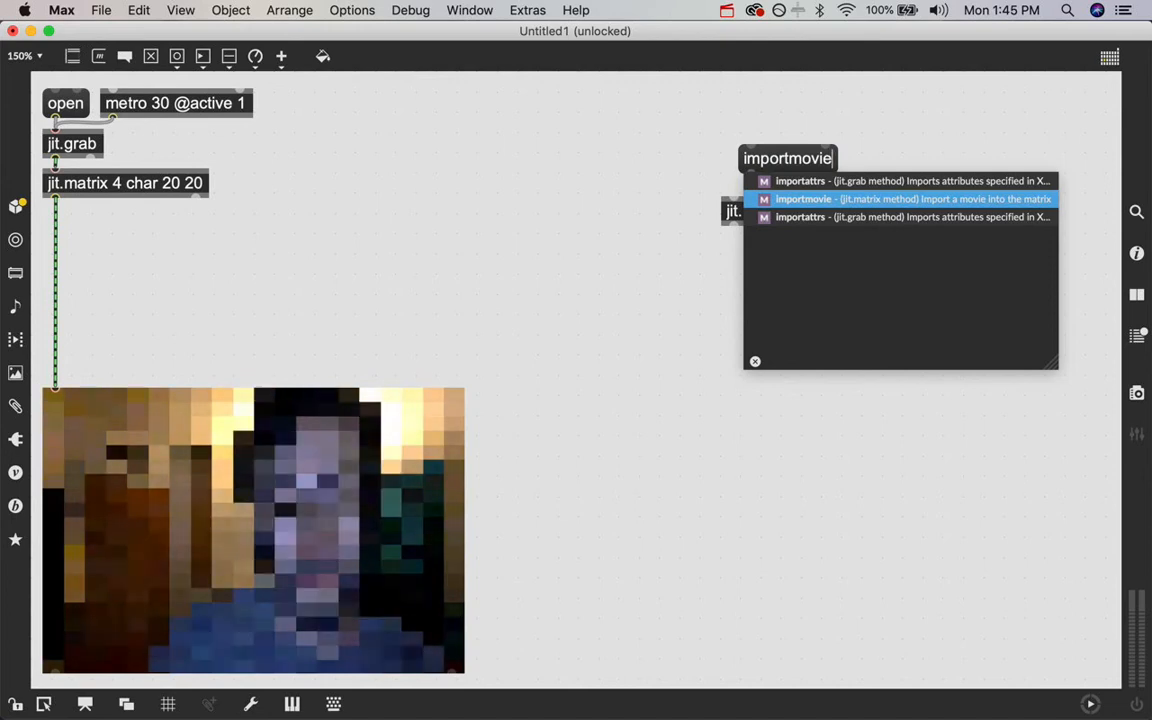
left_click(900, 198)
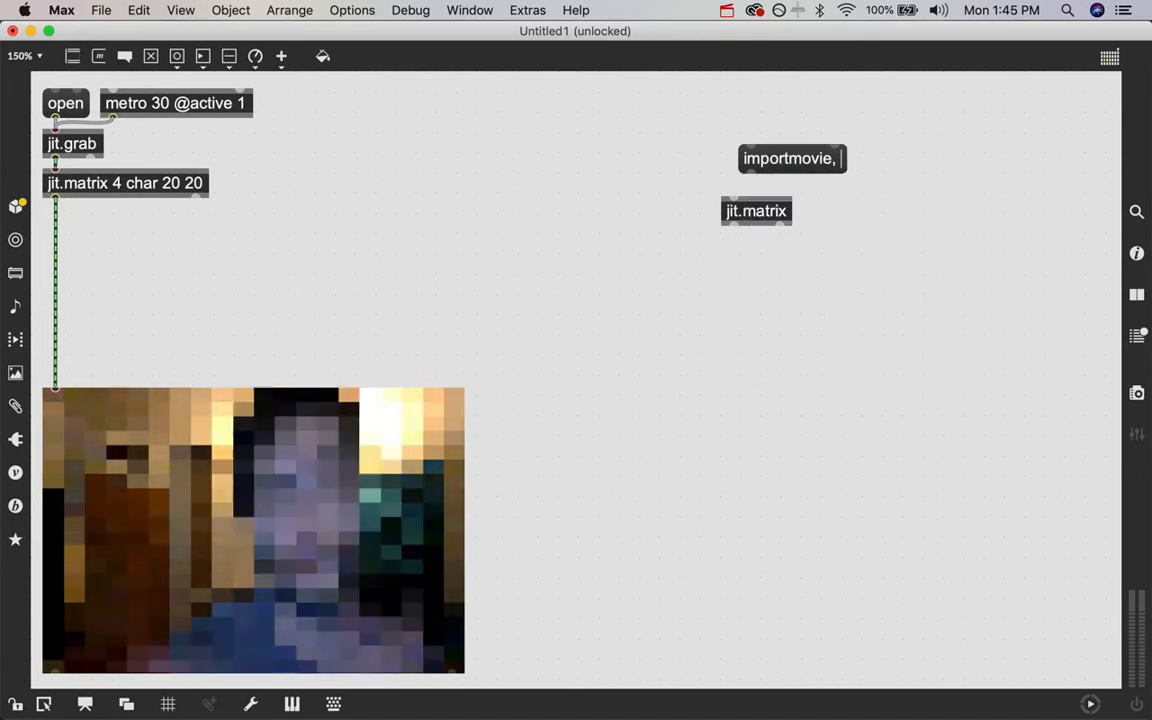
type("bang")
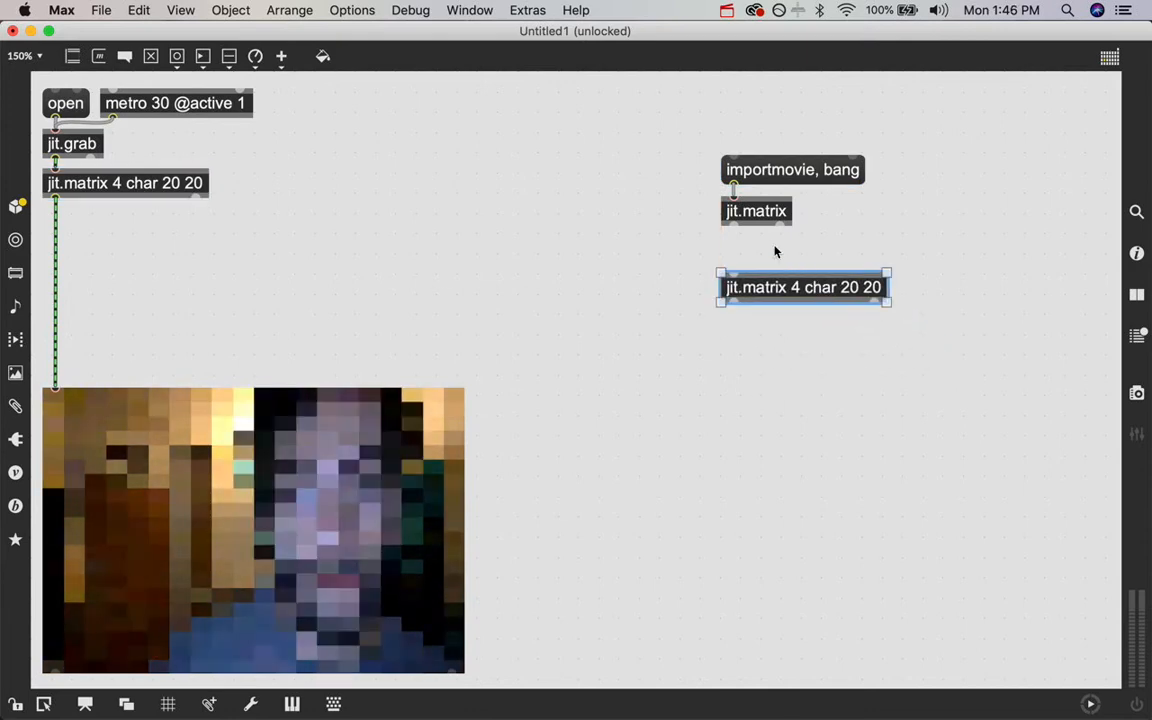
left_click_drag(803, 287, 803, 251)
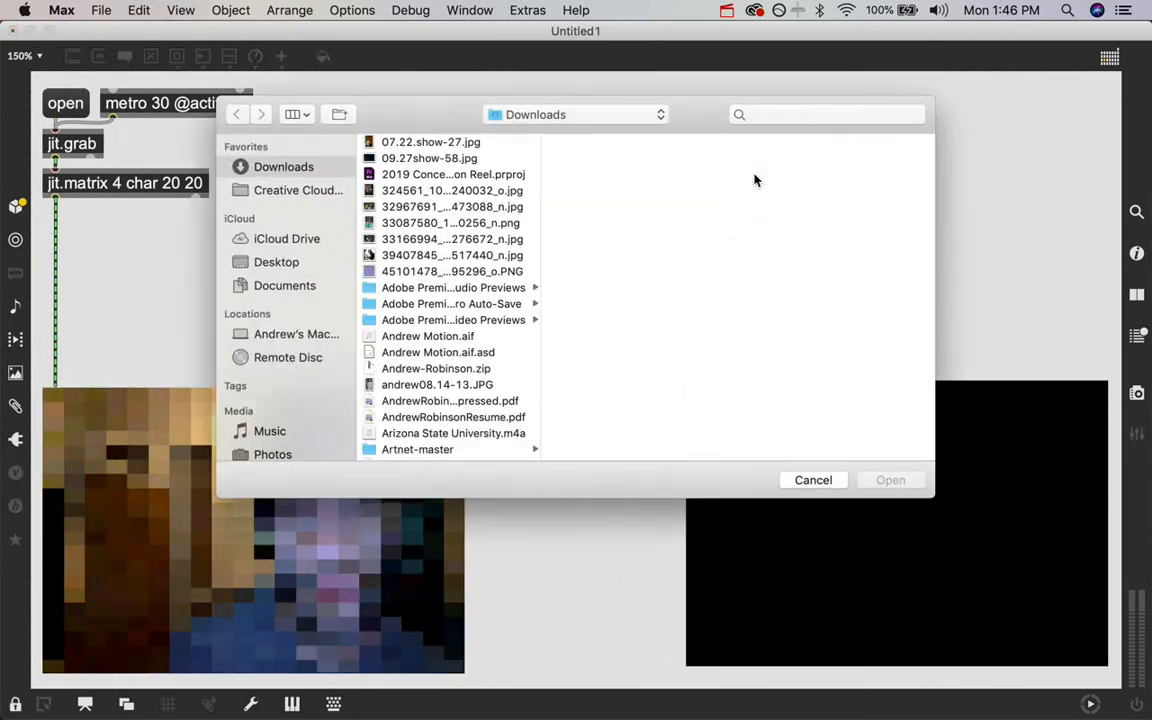
Choose a picture in the Open dialog to import into the 20 by 20 matrix chain
left_click(452, 255)
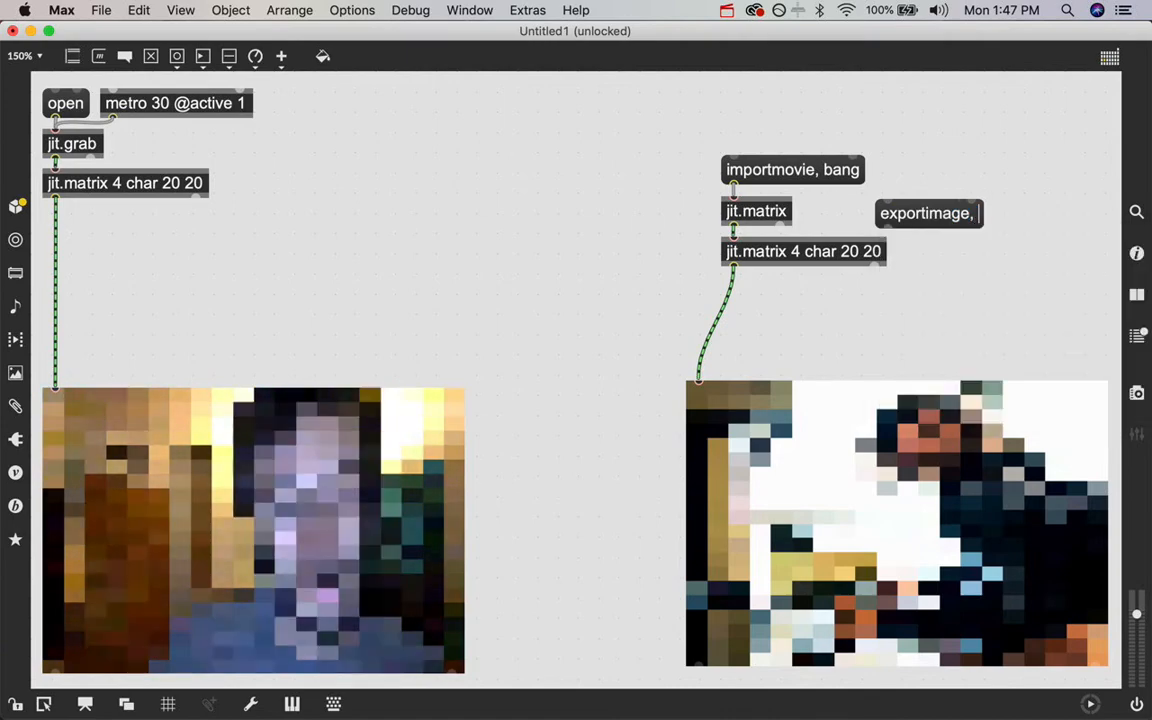
Finish the 'exportimage, bang' message, trigger it and save the picture as fun
type("bang")
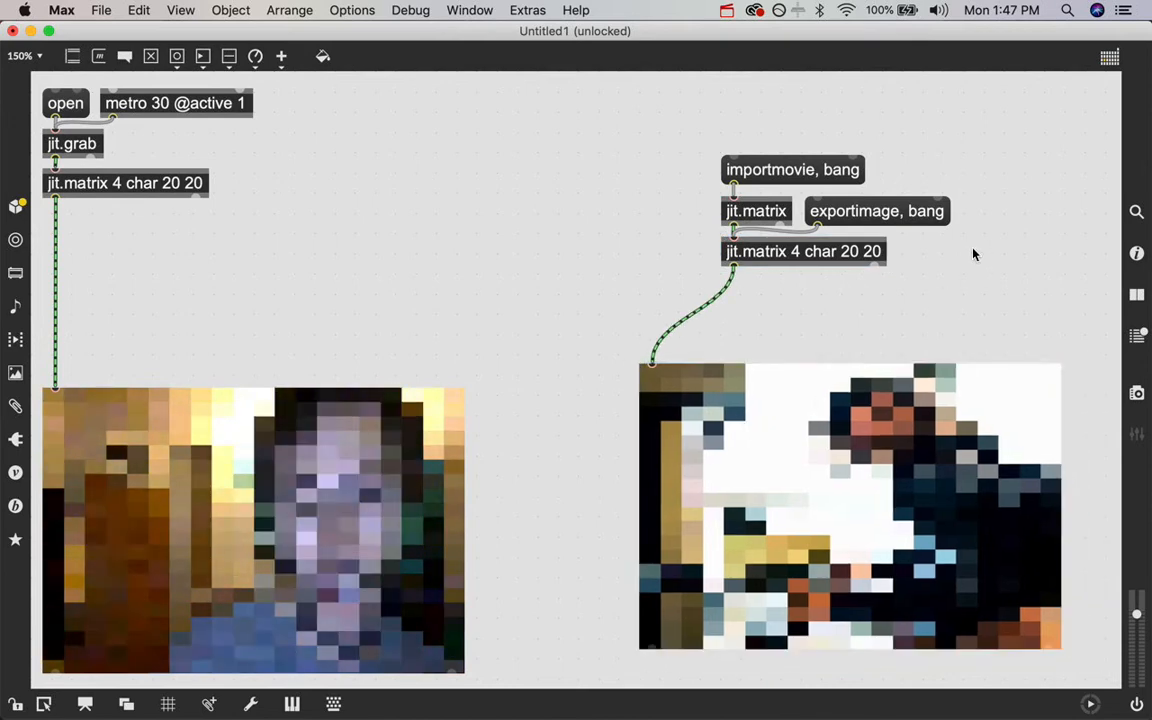
left_click(875, 211)
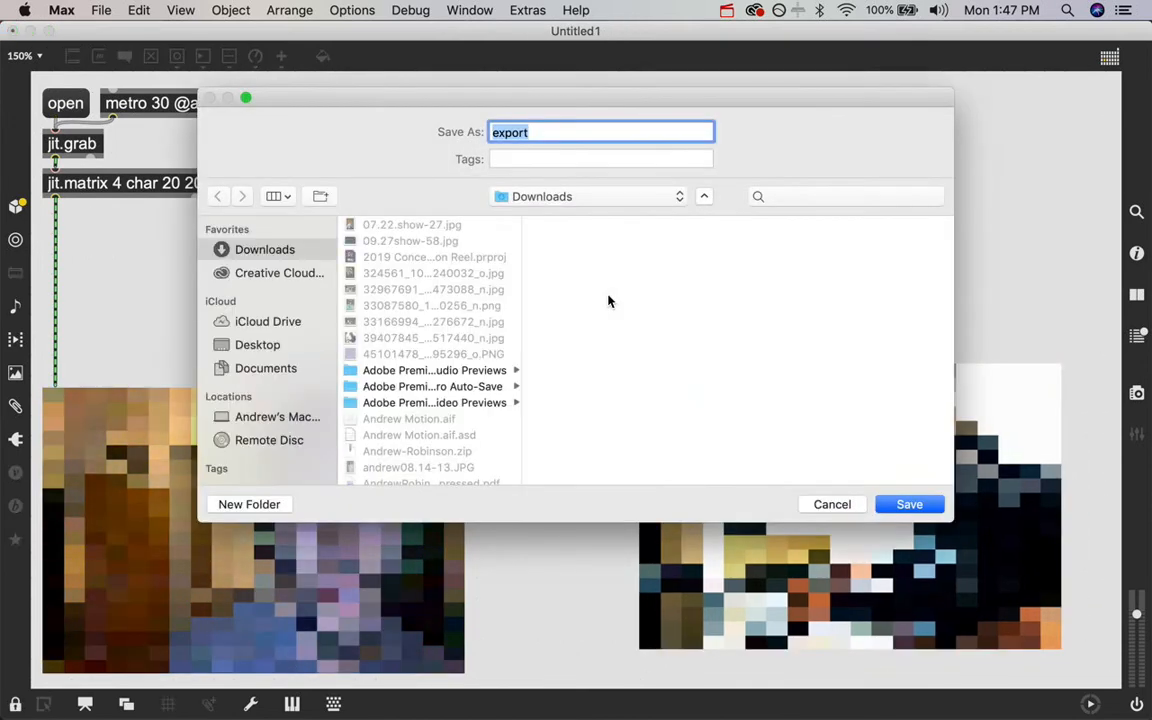
type("fun")
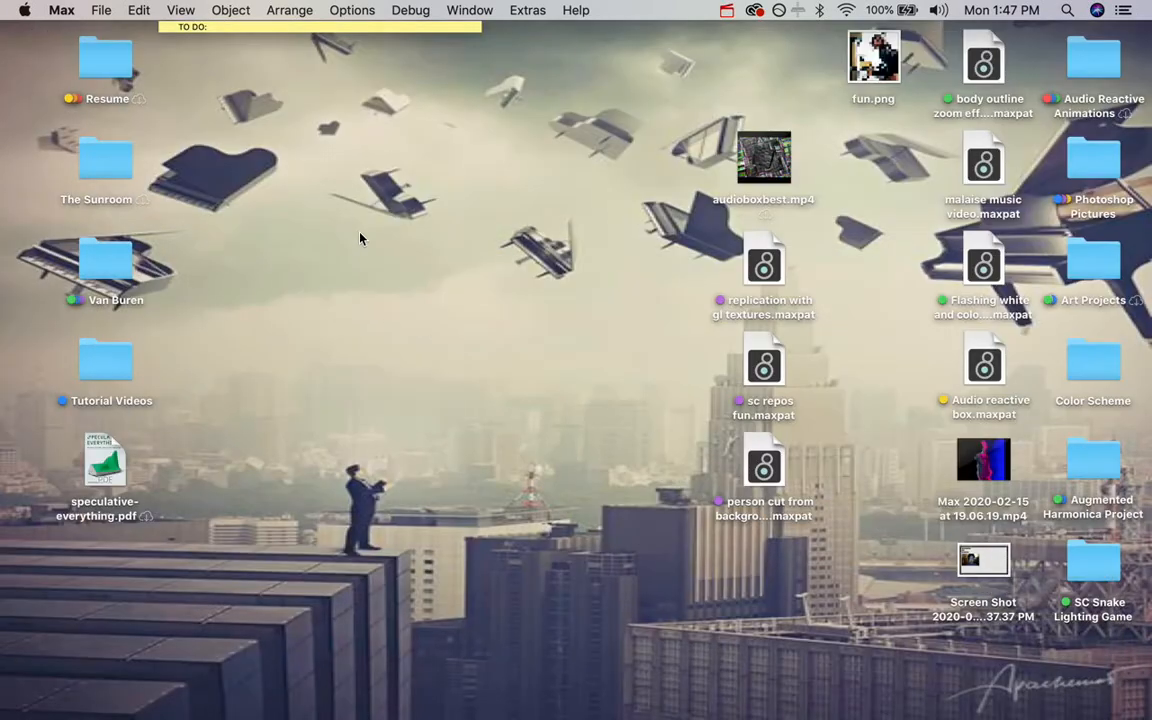
Open the exported fun.png from the desktop in Preview
left_click(873, 56)
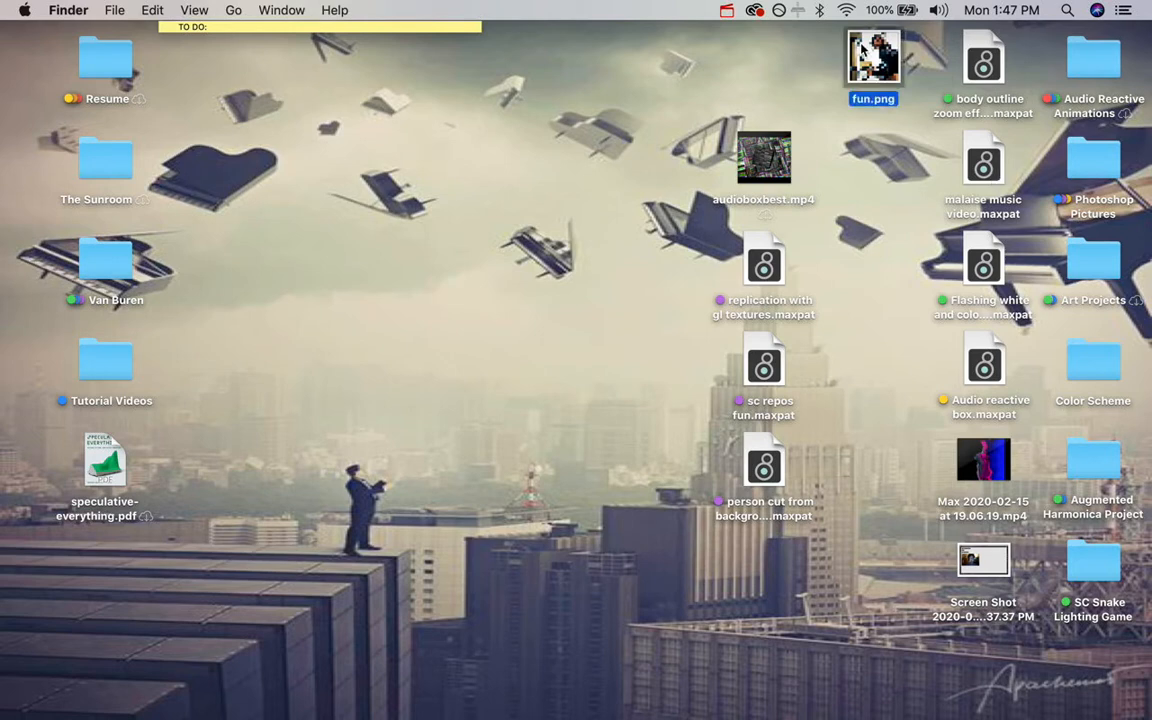
double_click(873, 56)
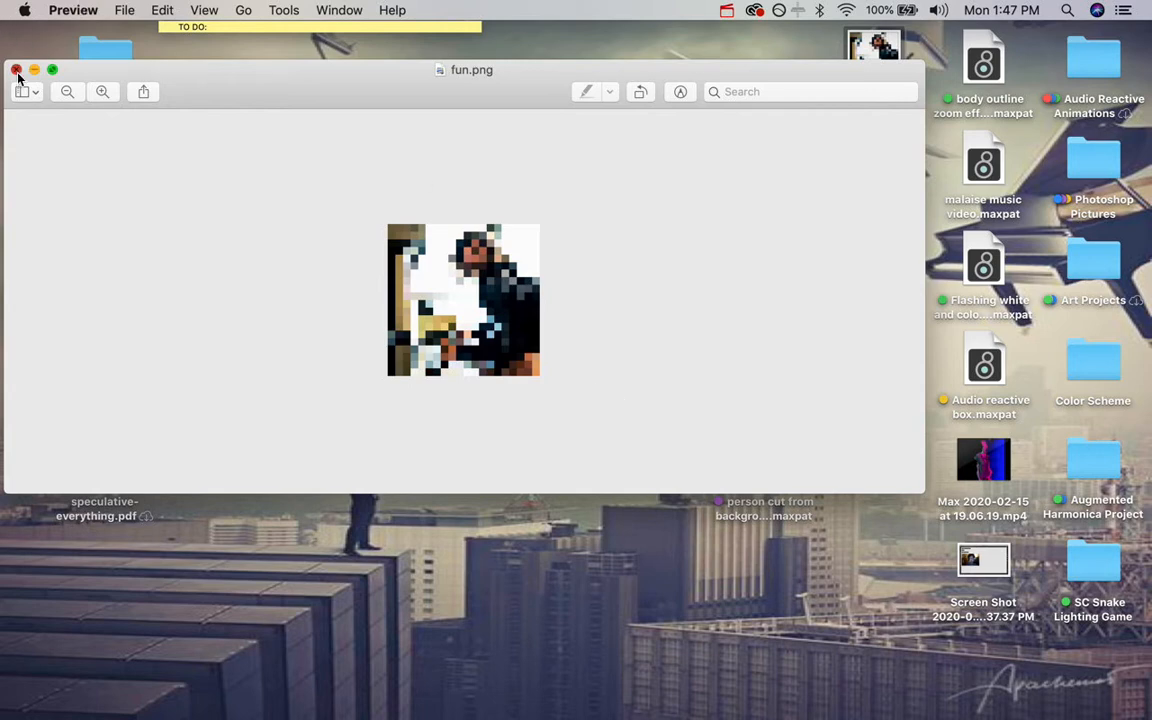
left_click(16, 69)
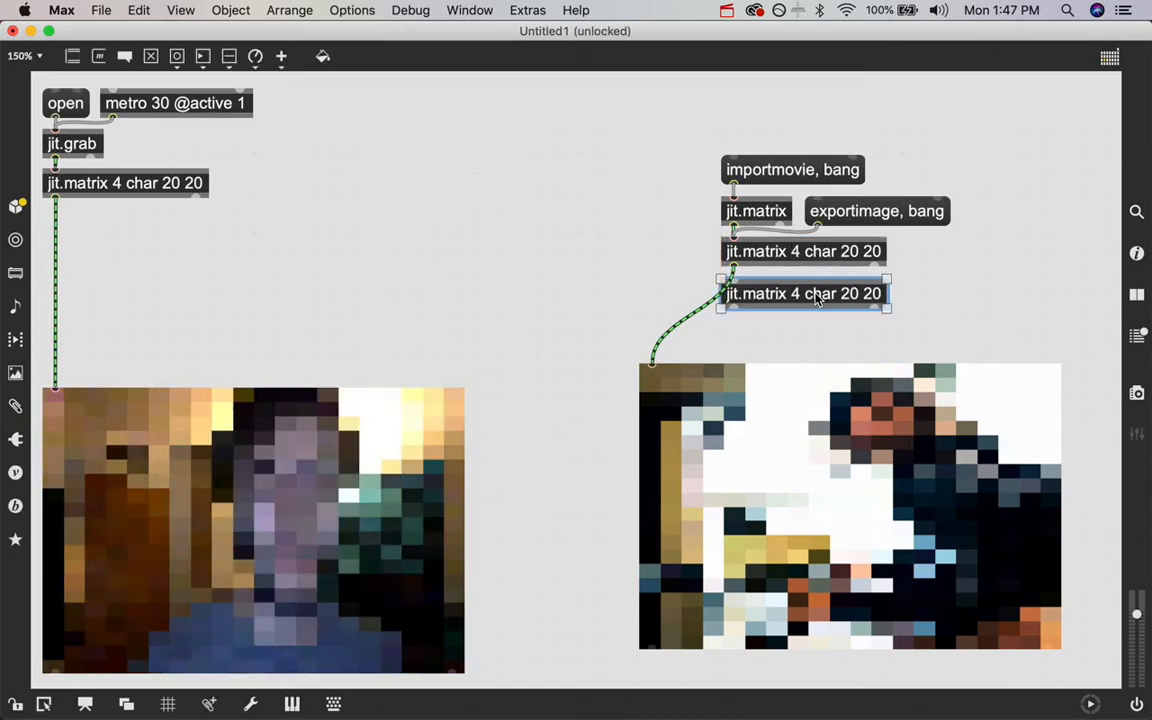
Set the new matrix to 1280 720 and reroute the exportimage message to the 20 20 matrix
double_click(862, 293)
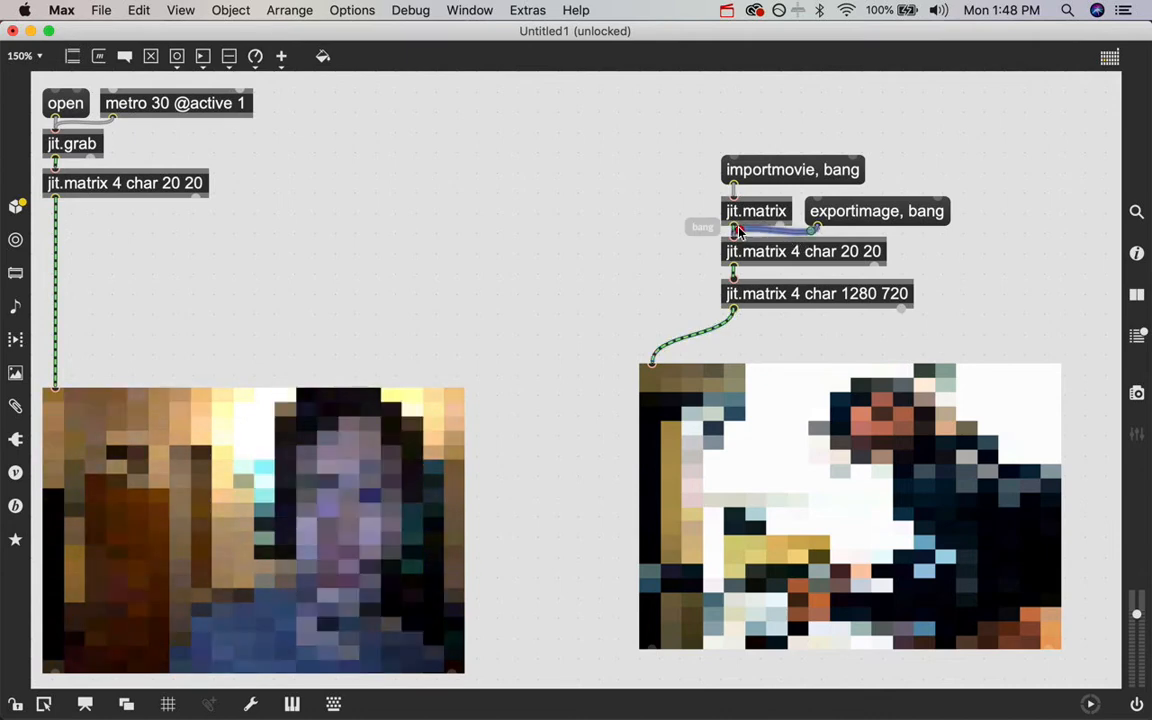
left_click_drag(876, 210, 950, 242)
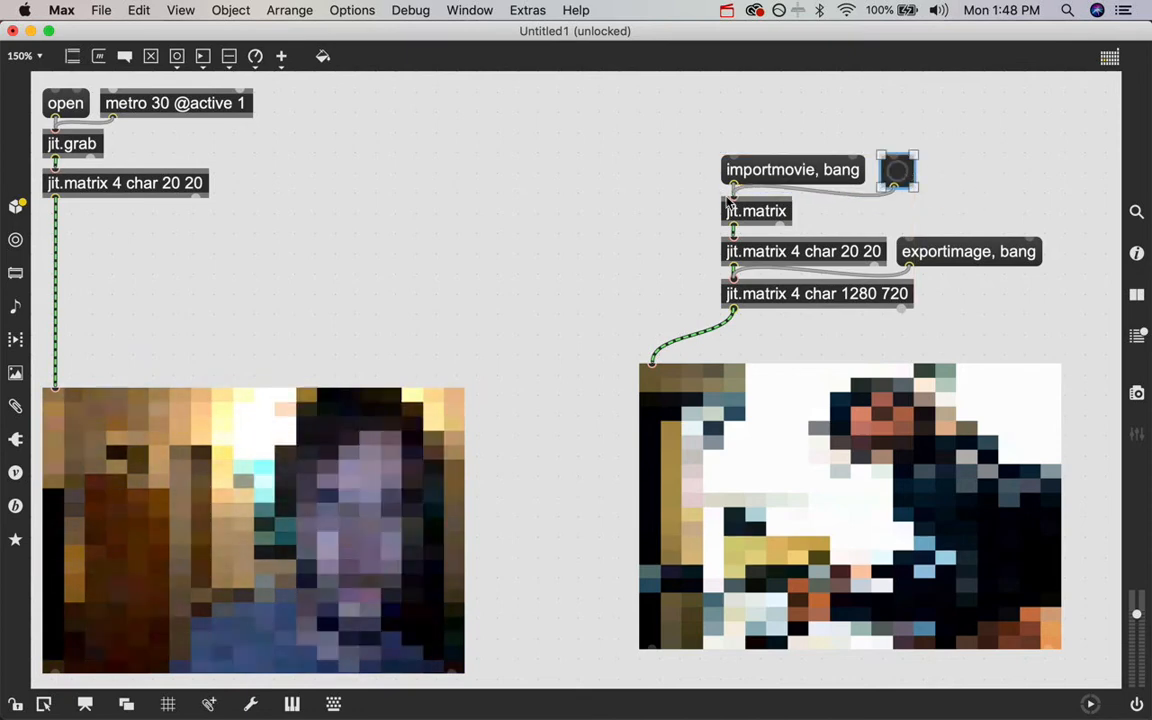
mouse_move(734, 310)
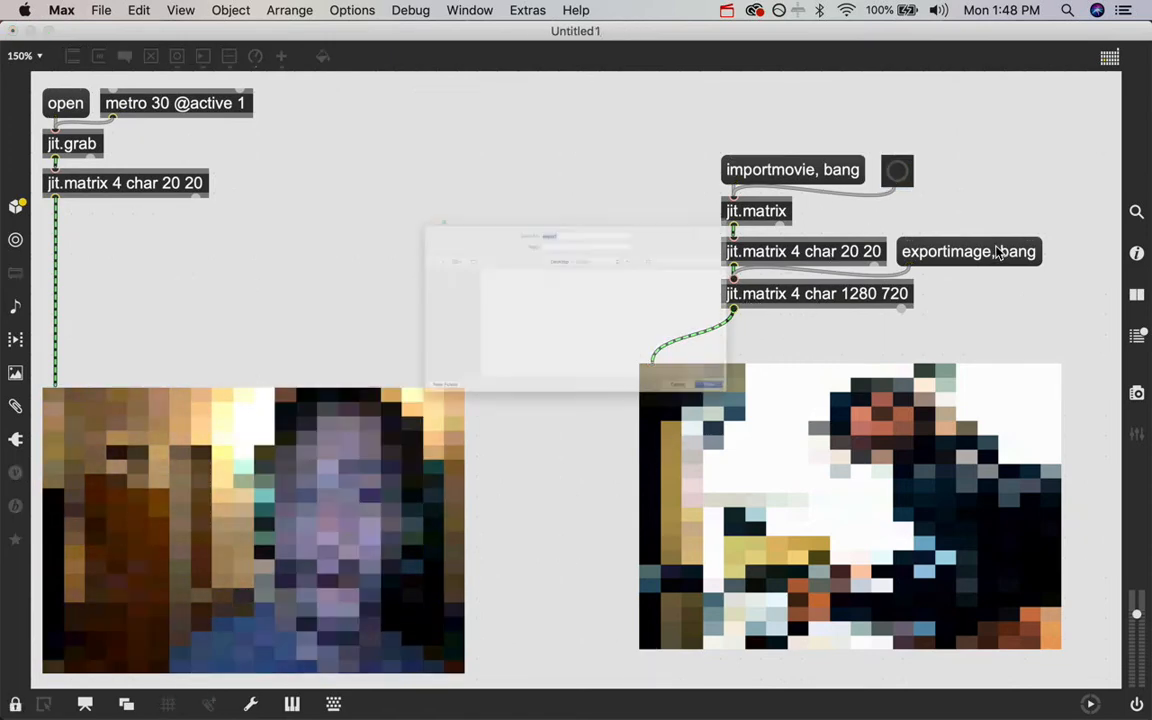
Trigger the exportimage message and save the frame as funnel on the Desktop
left_click(968, 251)
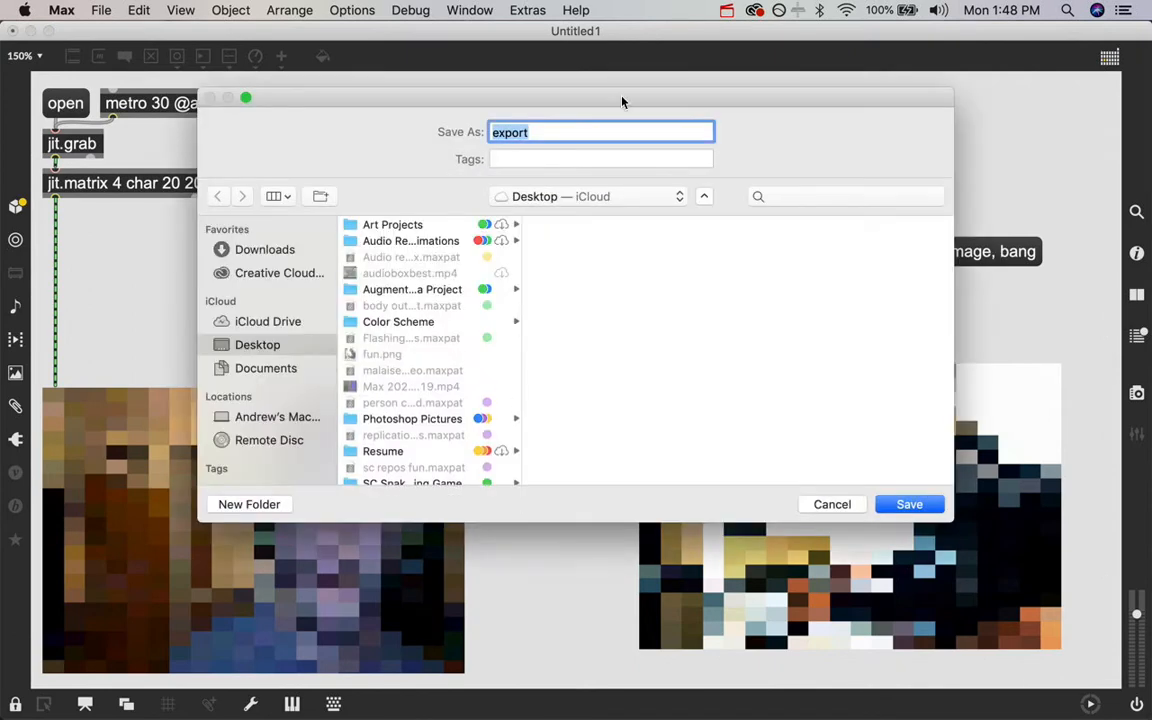
type("funnel")
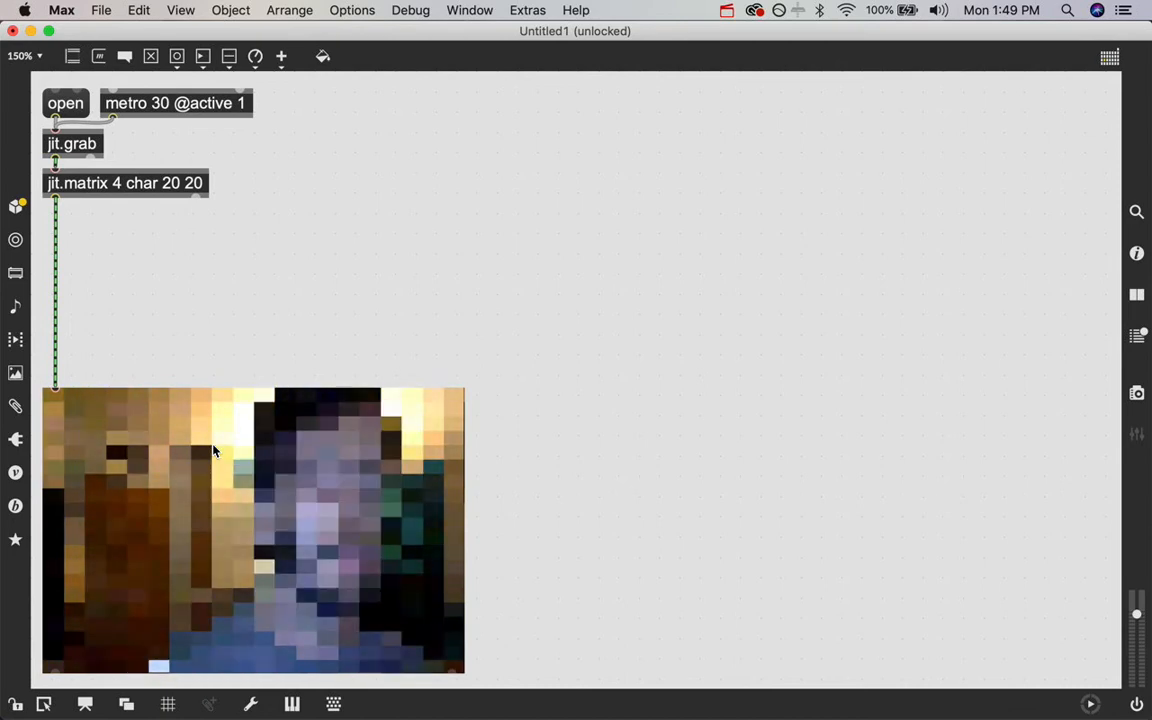
Rename the webcam's 20 20 matrix to 'jit.matrix feed 4 char 20 20'
left_click(124, 182)
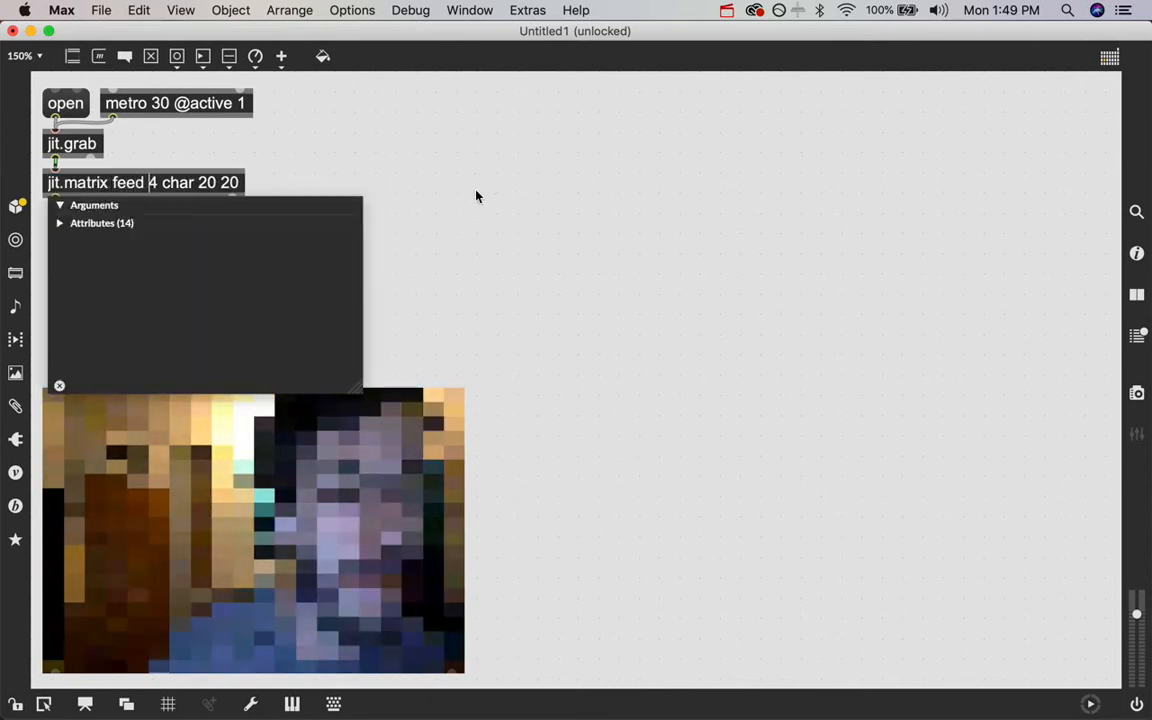
left_click(55, 168)
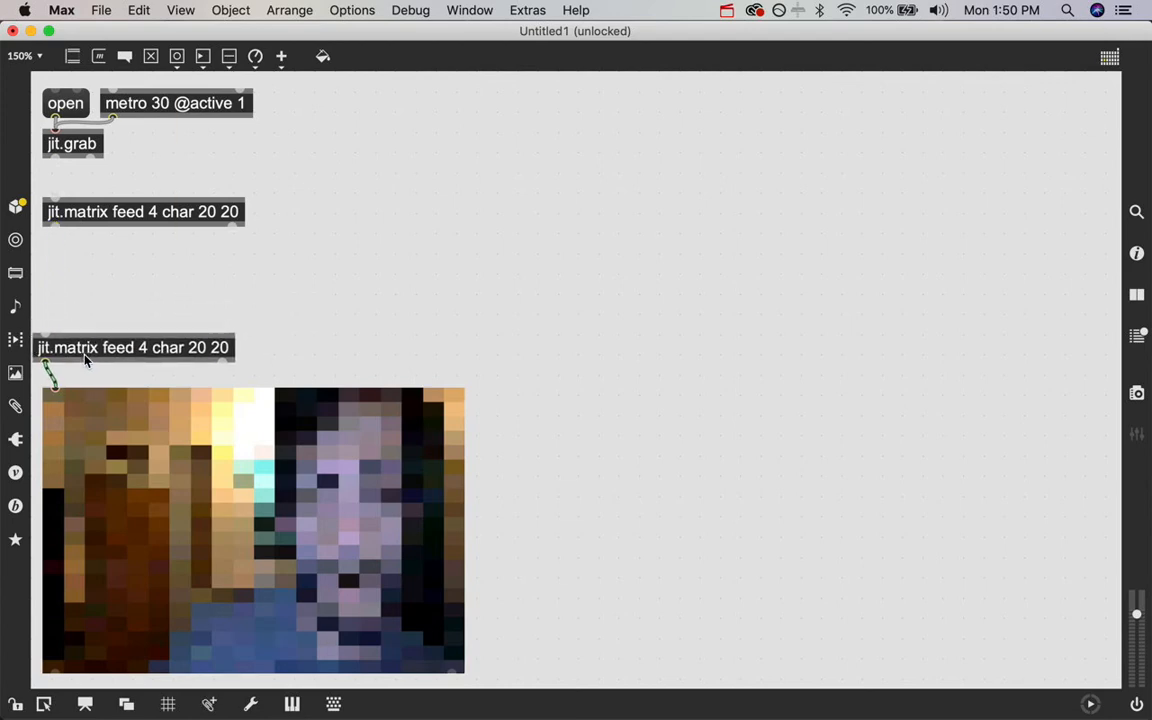
Place the duplicate feed matrix and add jit.rota with anchor 10 10, theta 0.1, boundmode 2 between the matrices
left_click(133, 352)
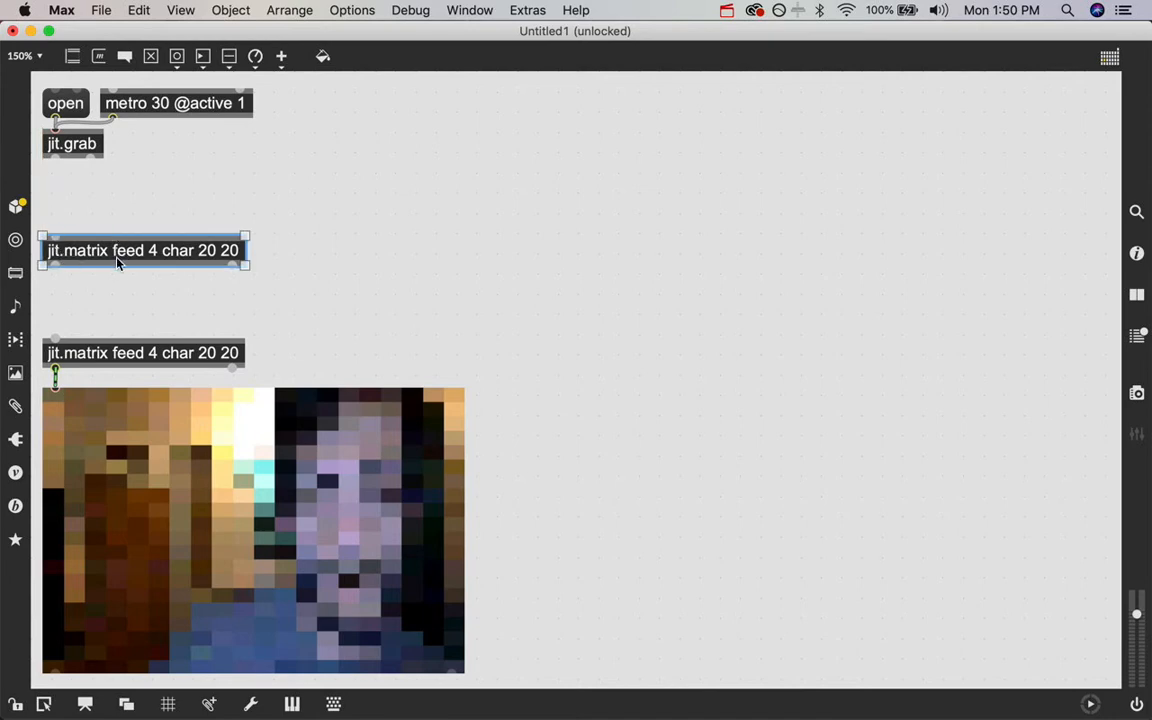
mouse_move(208, 471)
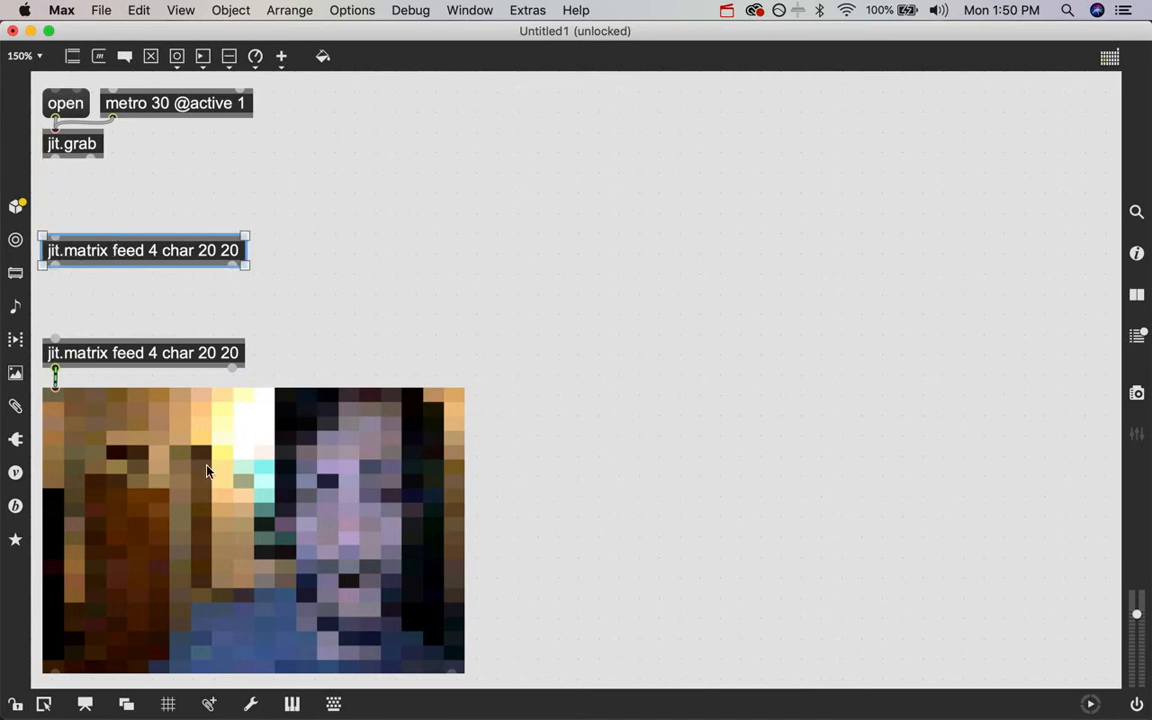
mouse_move(61, 306)
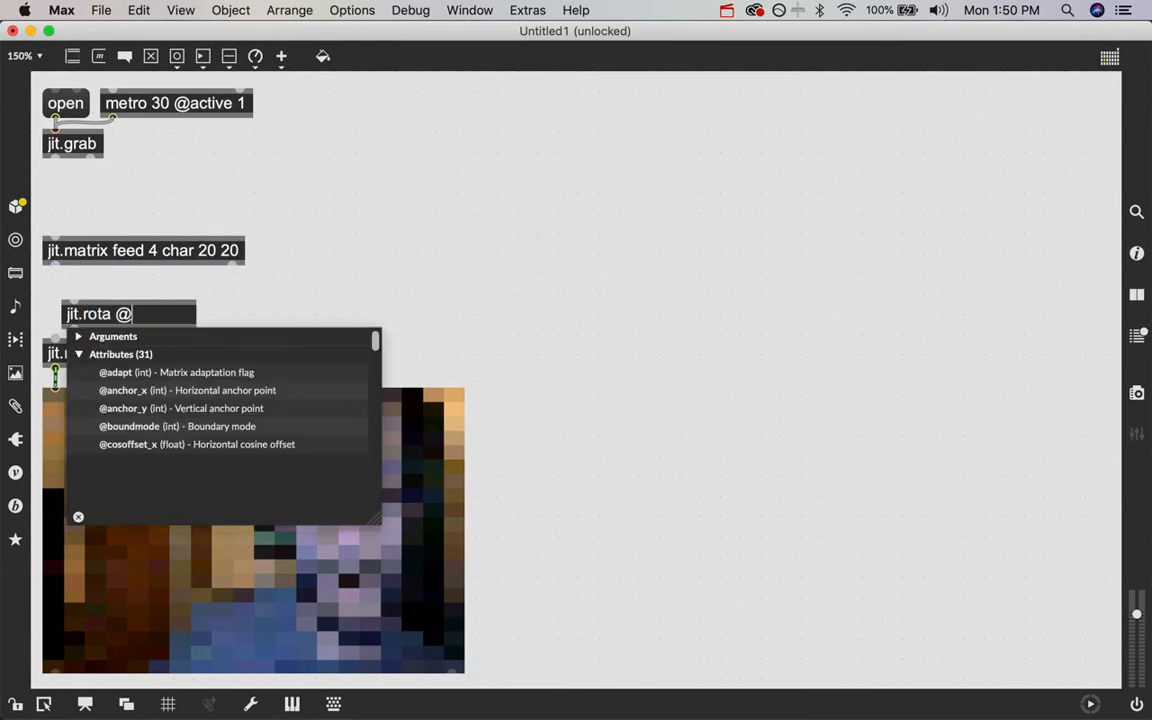
type("anchor_x 10 @anchor_y")
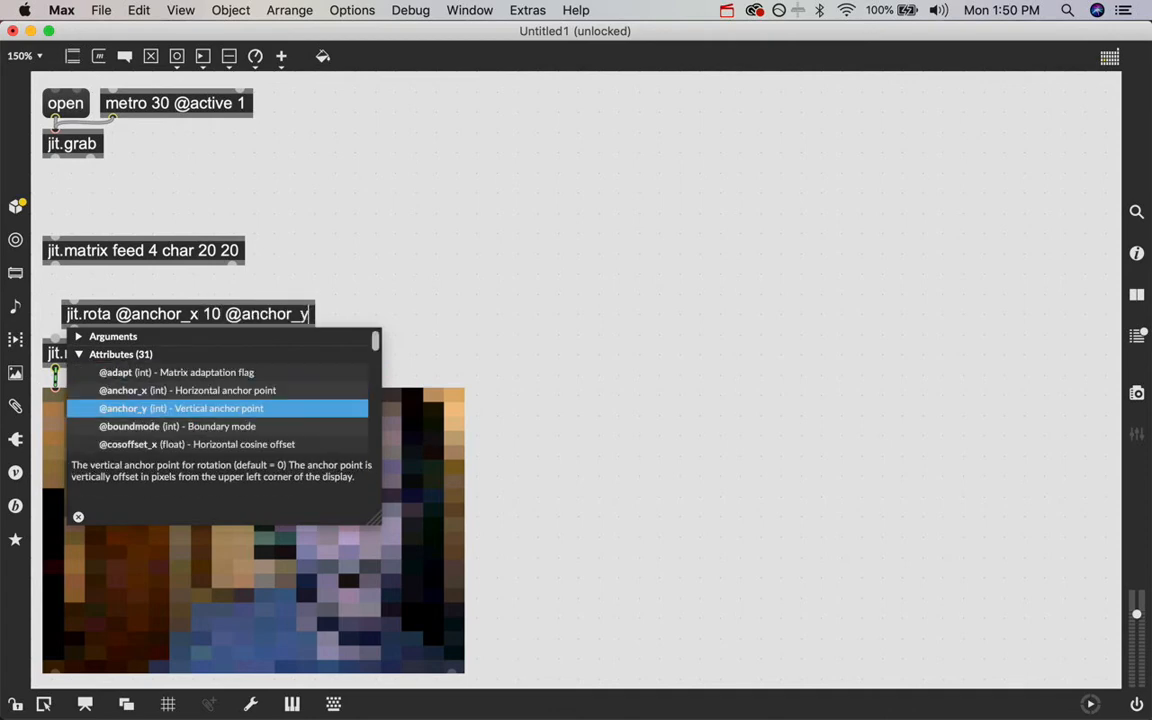
type("10")
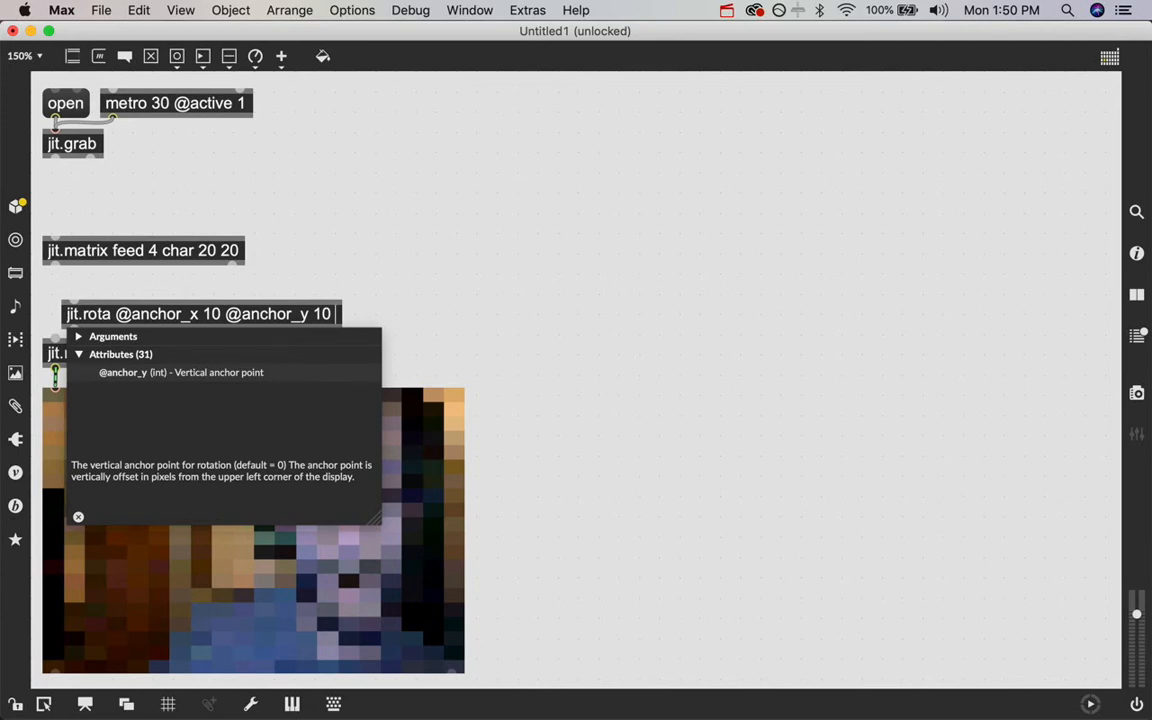
type("@theta 0.1 @boundmode 2")
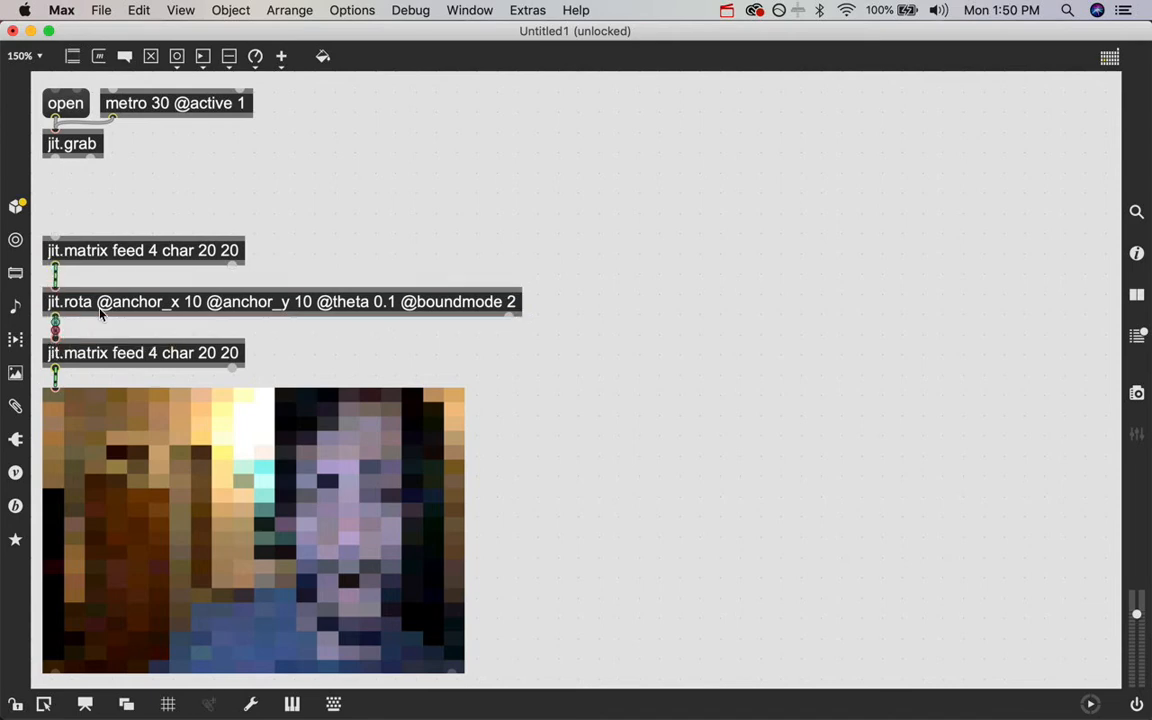
left_click(142, 250)
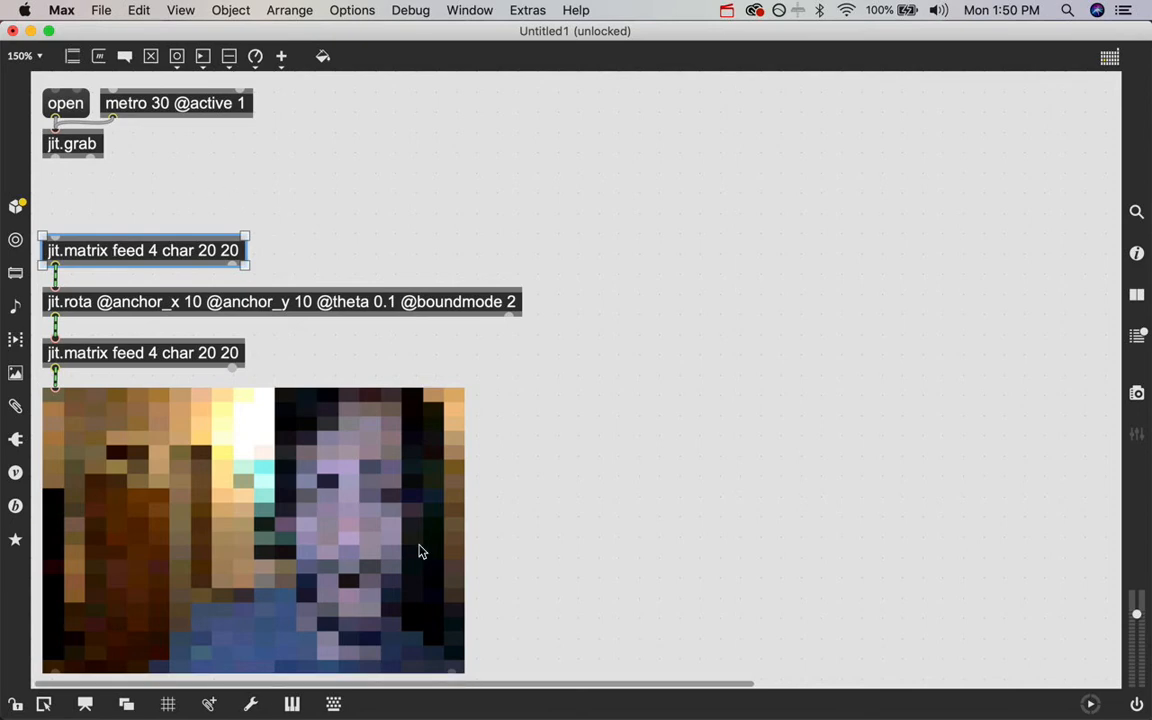
mouse_move(55, 268)
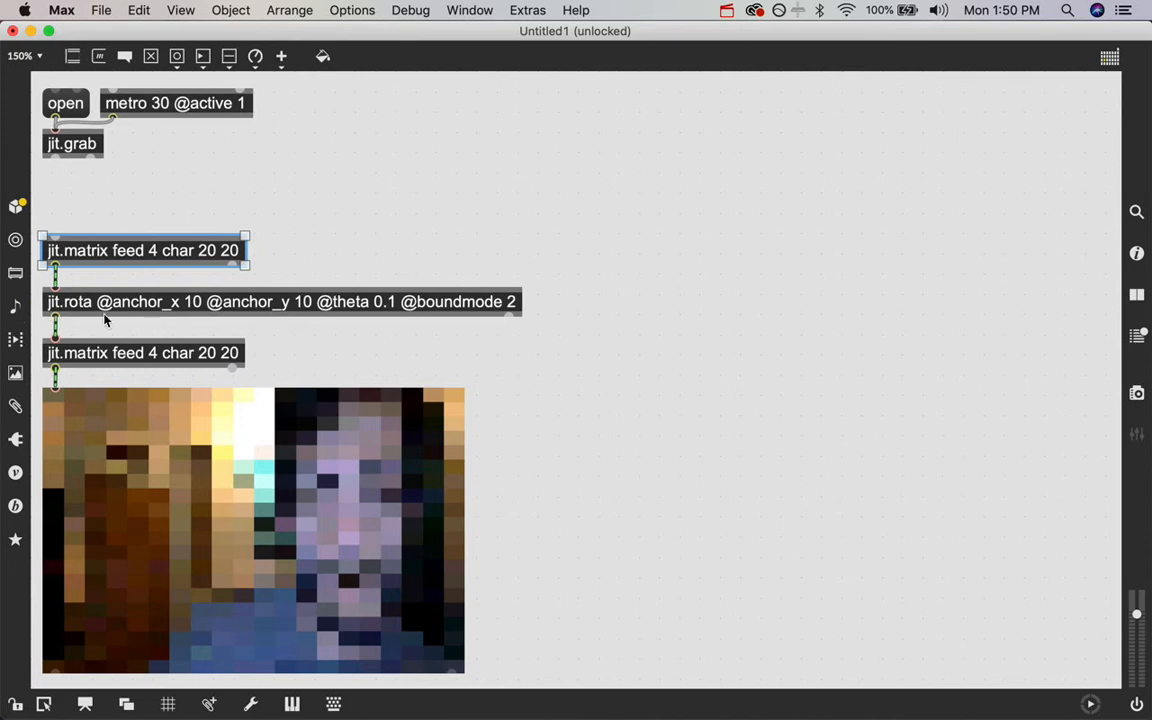
mouse_move(170, 347)
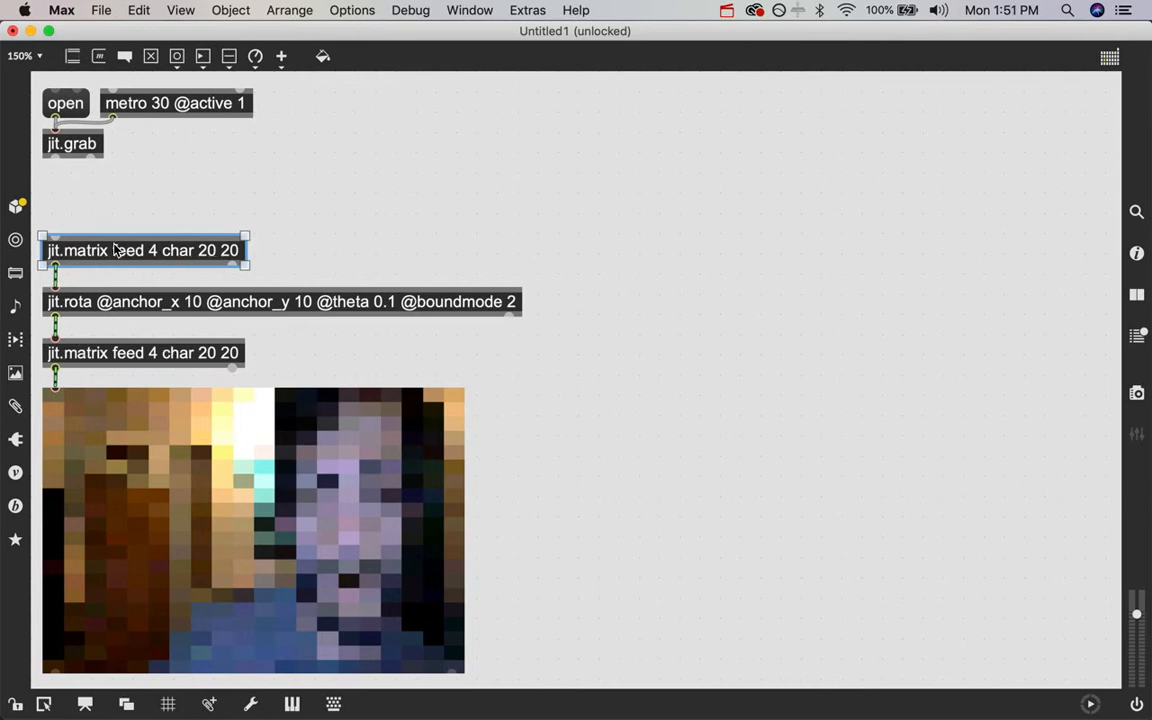
mouse_move(141, 137)
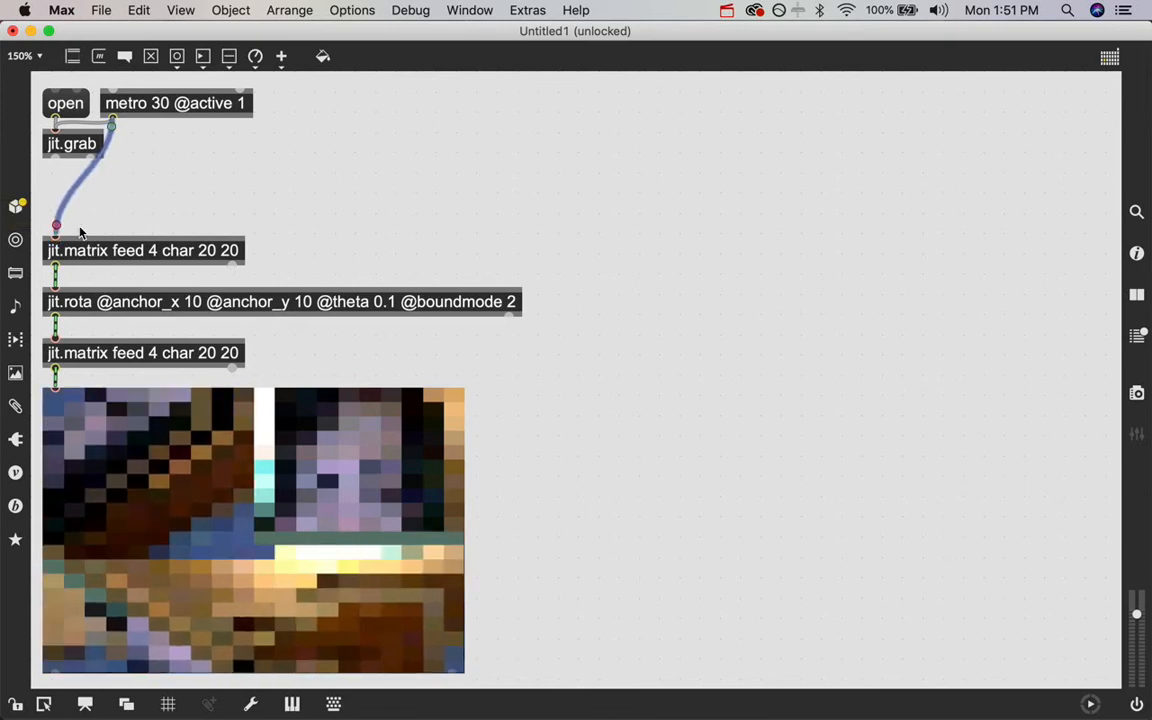
mouse_move(93, 233)
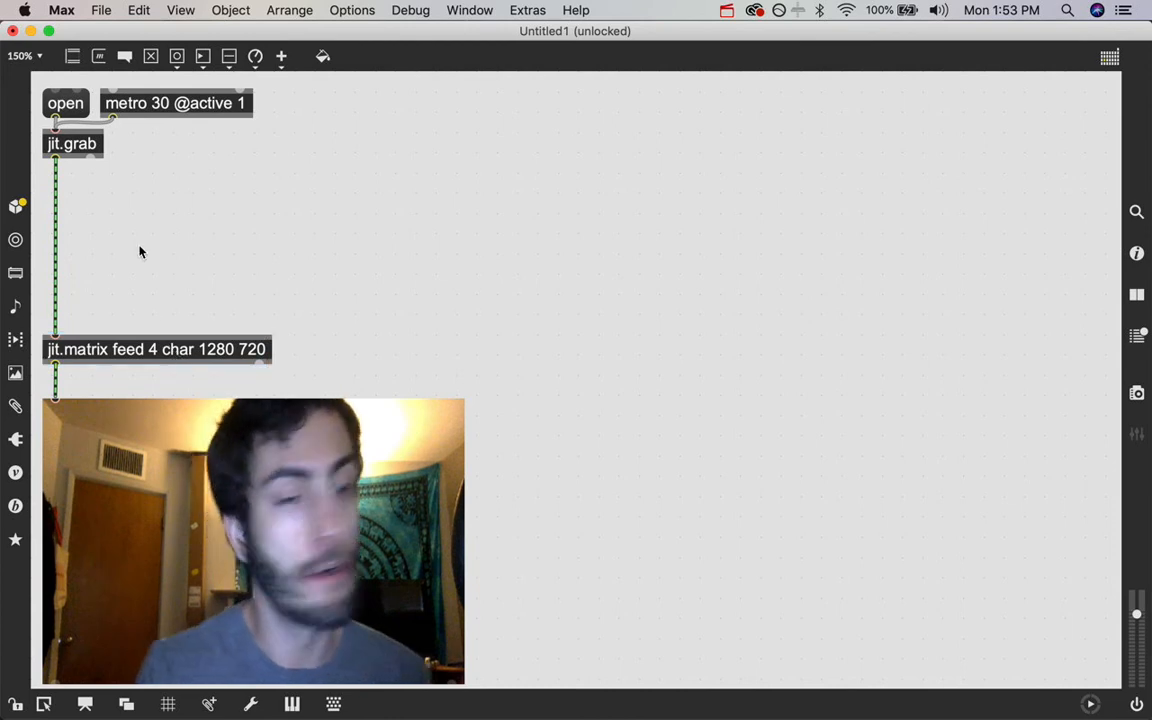
mouse_move(117, 287)
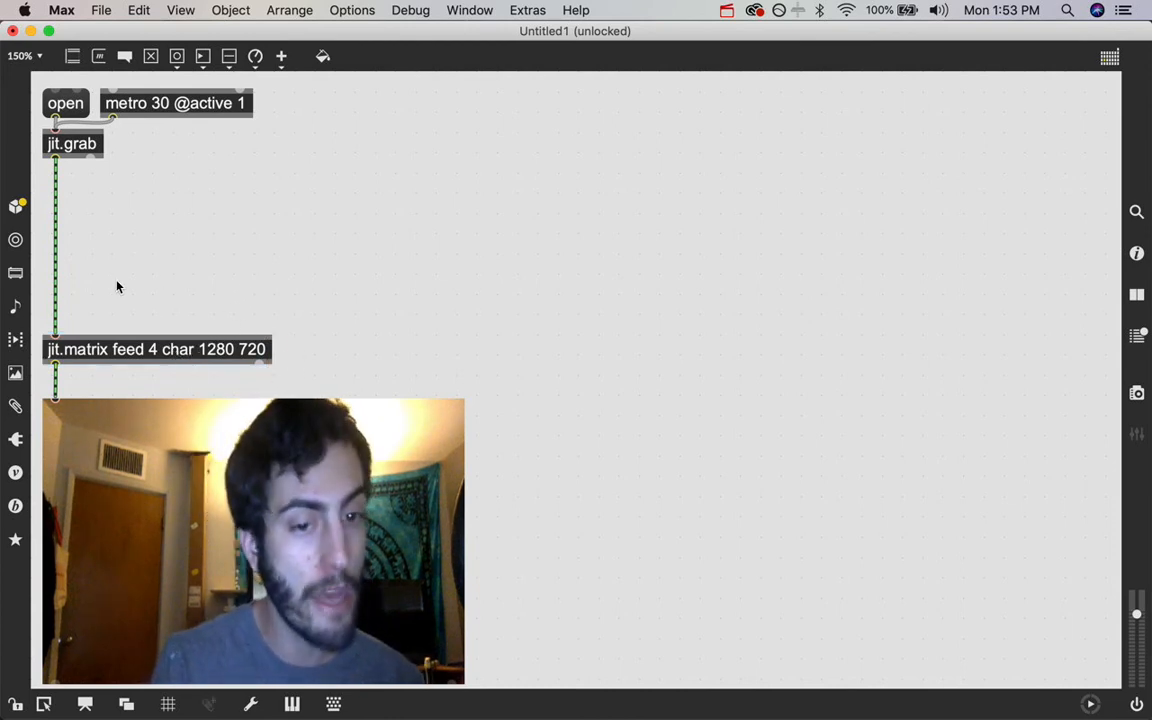
Start a new 'dim' message box beside the 1280 by 720 feed matrix
type("dim")
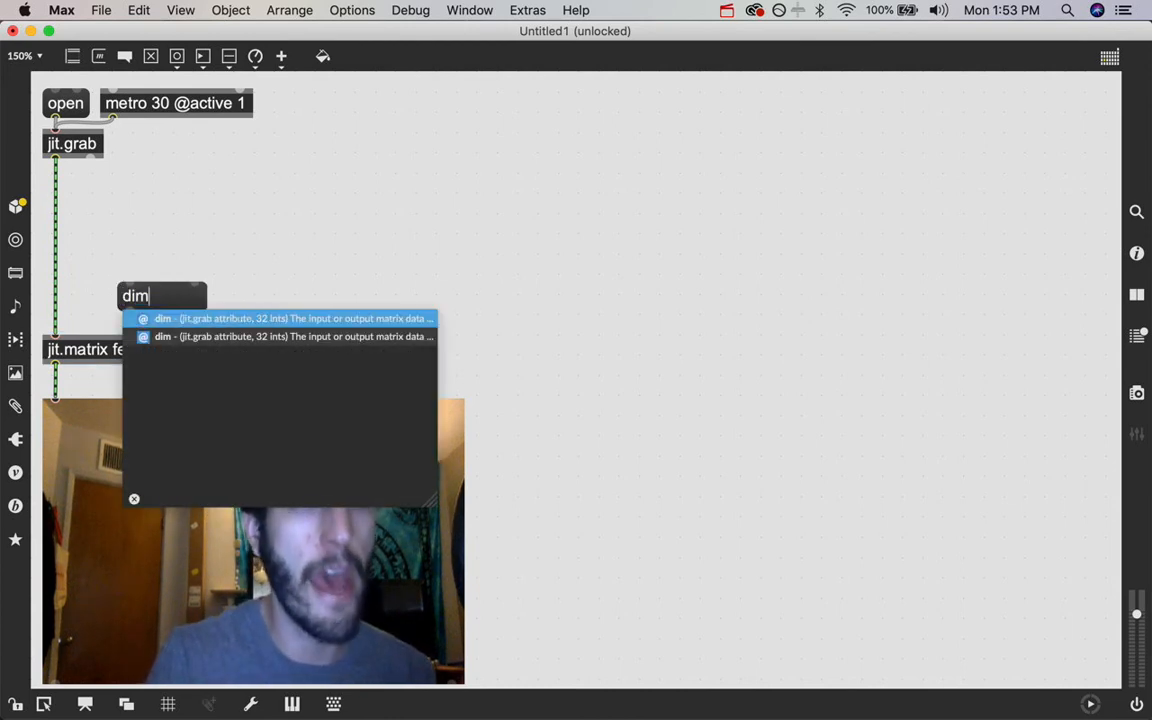
Finish the 'dim $1 $2' message, wire it into jit.matrix feed, and start a pack object above it
key("Return")
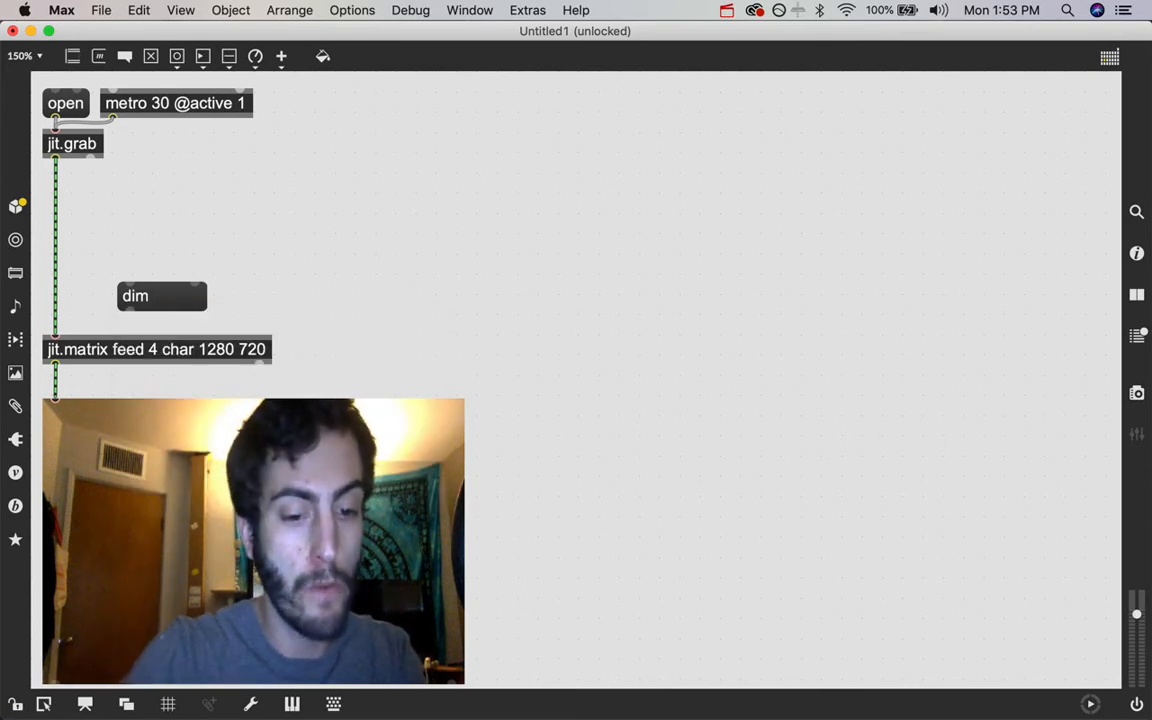
type("$1")
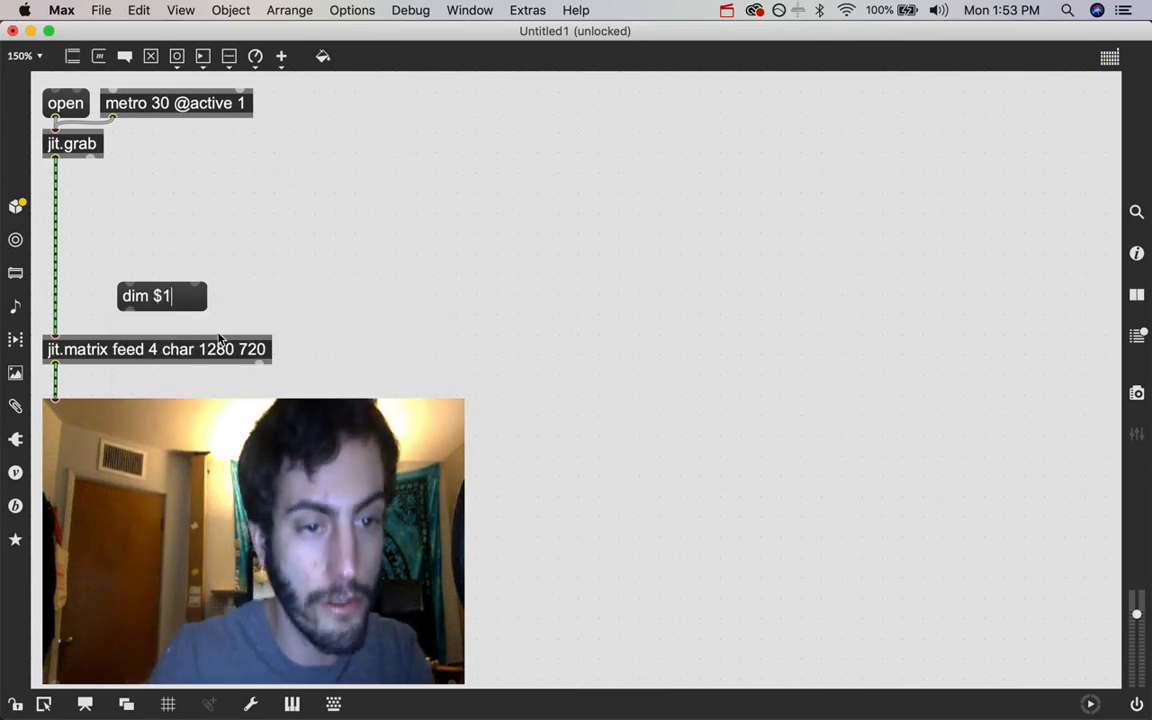
type("$2")
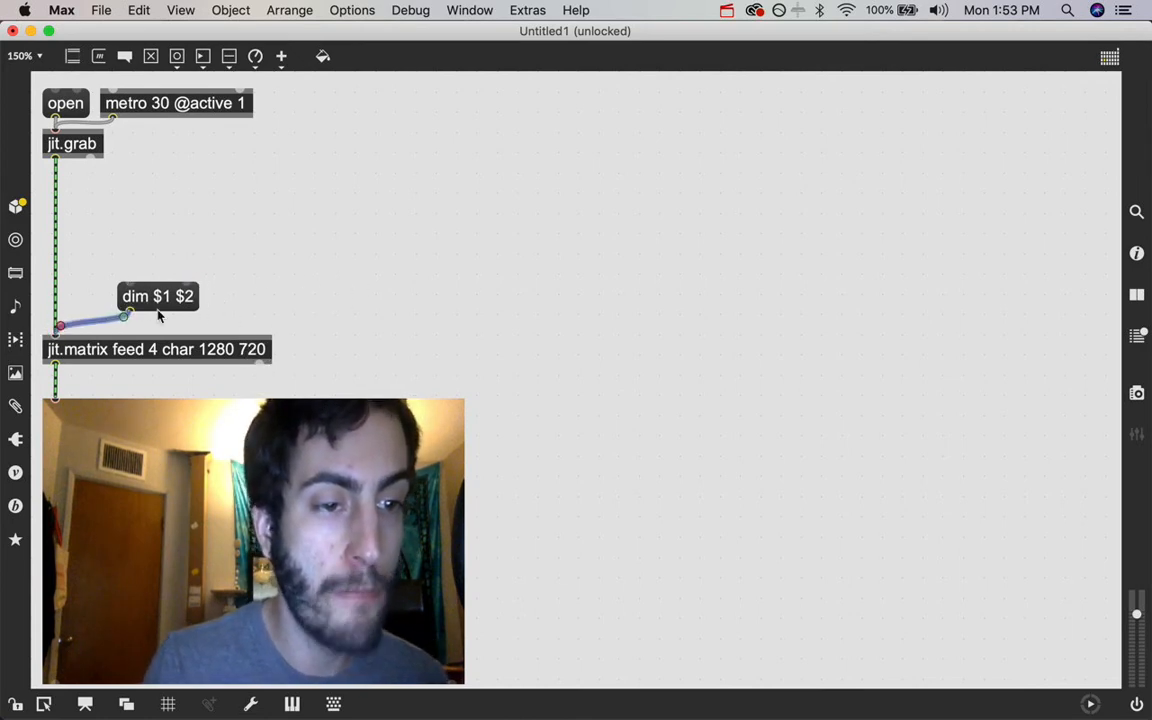
left_click_drag(157, 296, 223, 308)
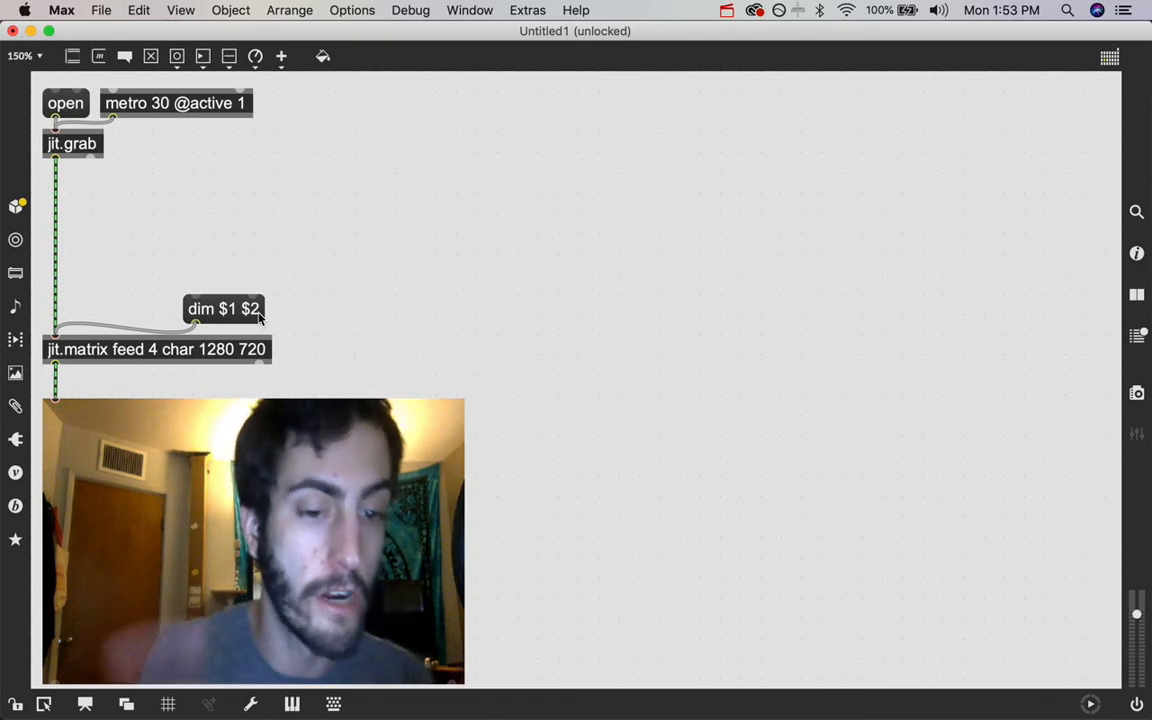
type("pack i i")
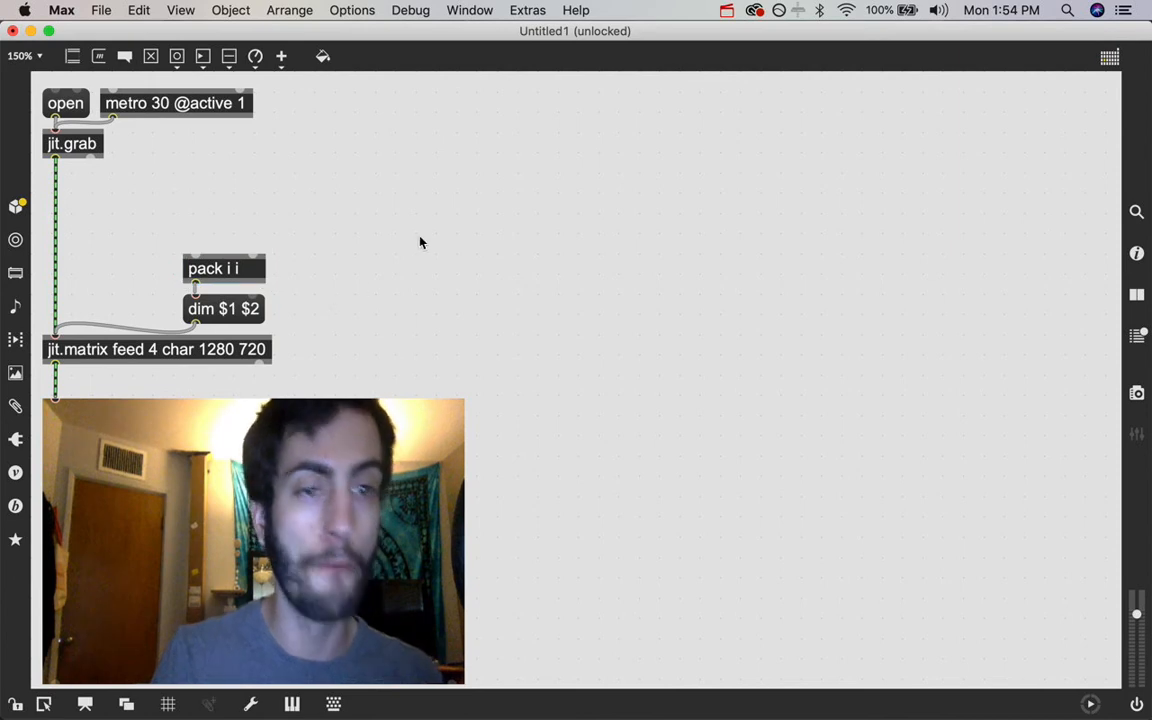
Create a 'random 640' object and position it above the pack object
type("random")
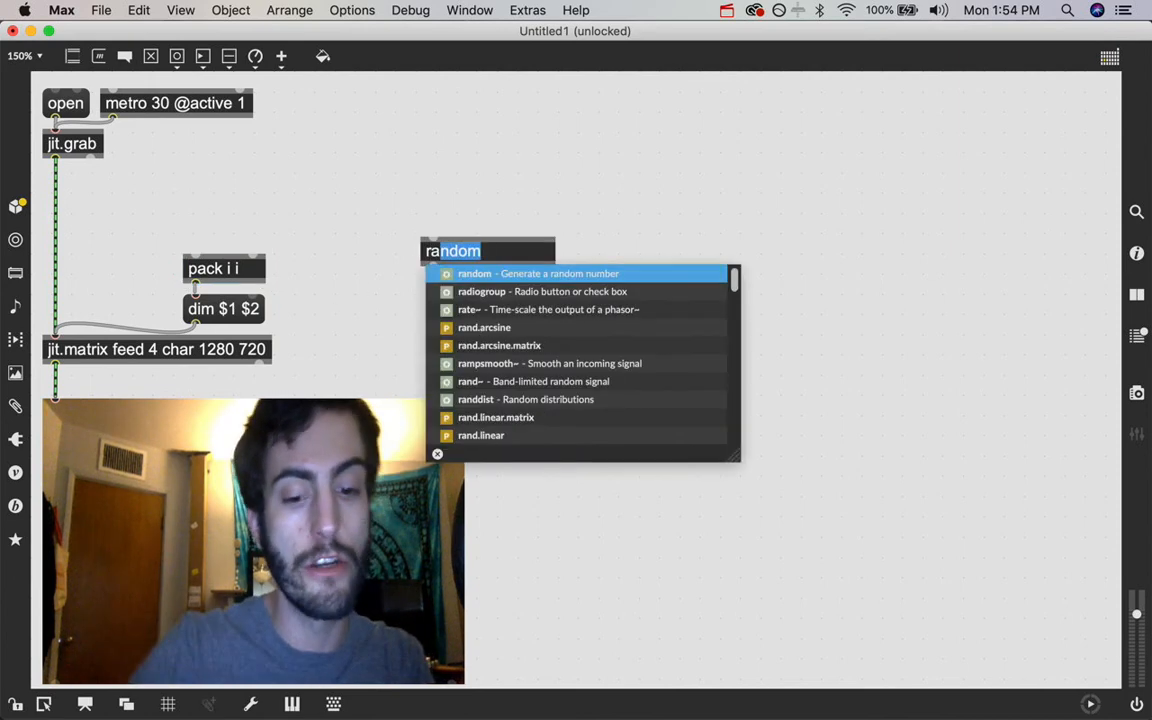
left_click(474, 273)
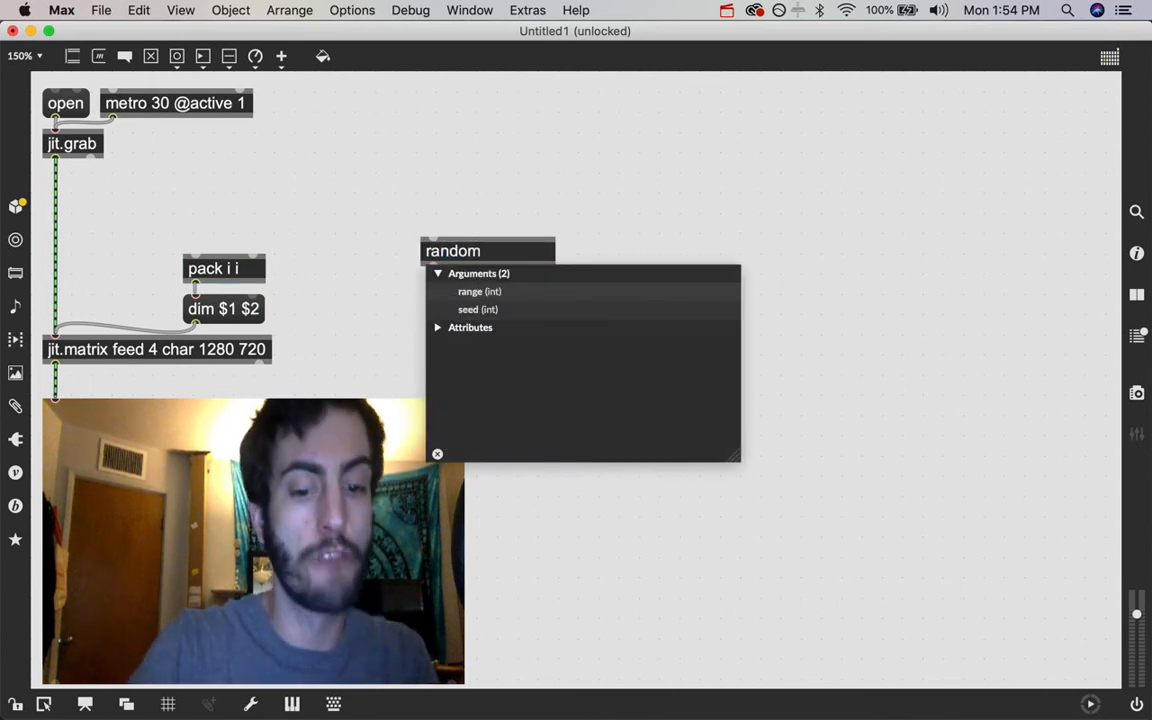
type("6")
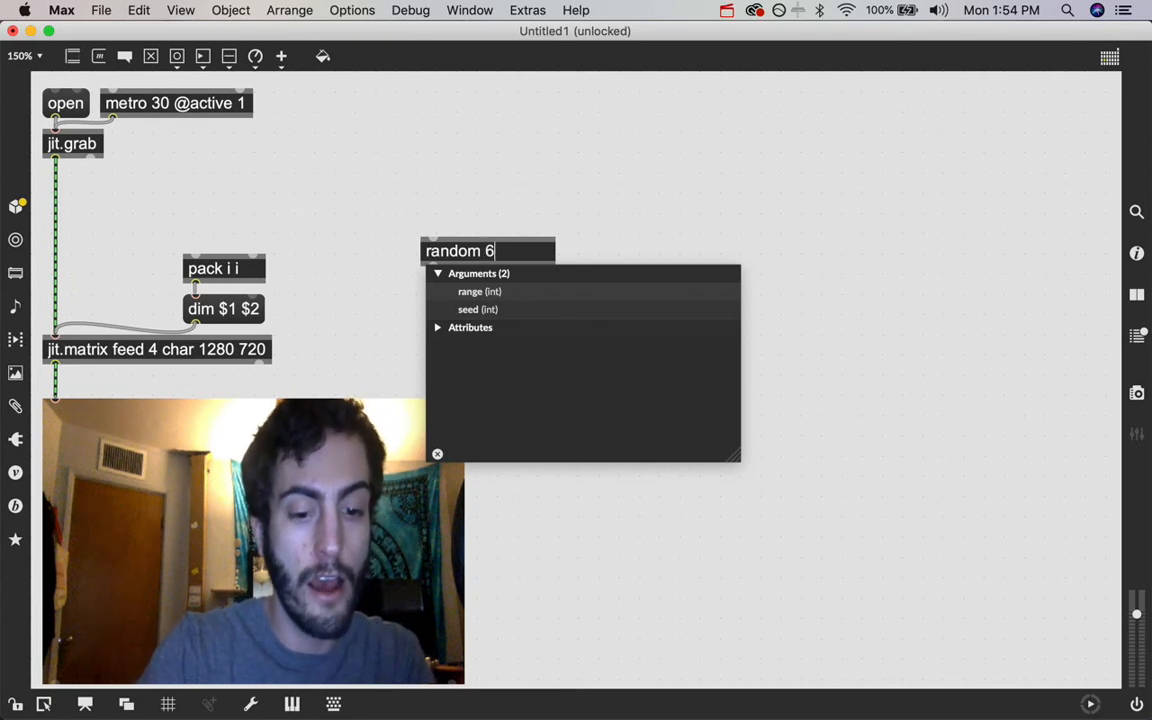
type("40")
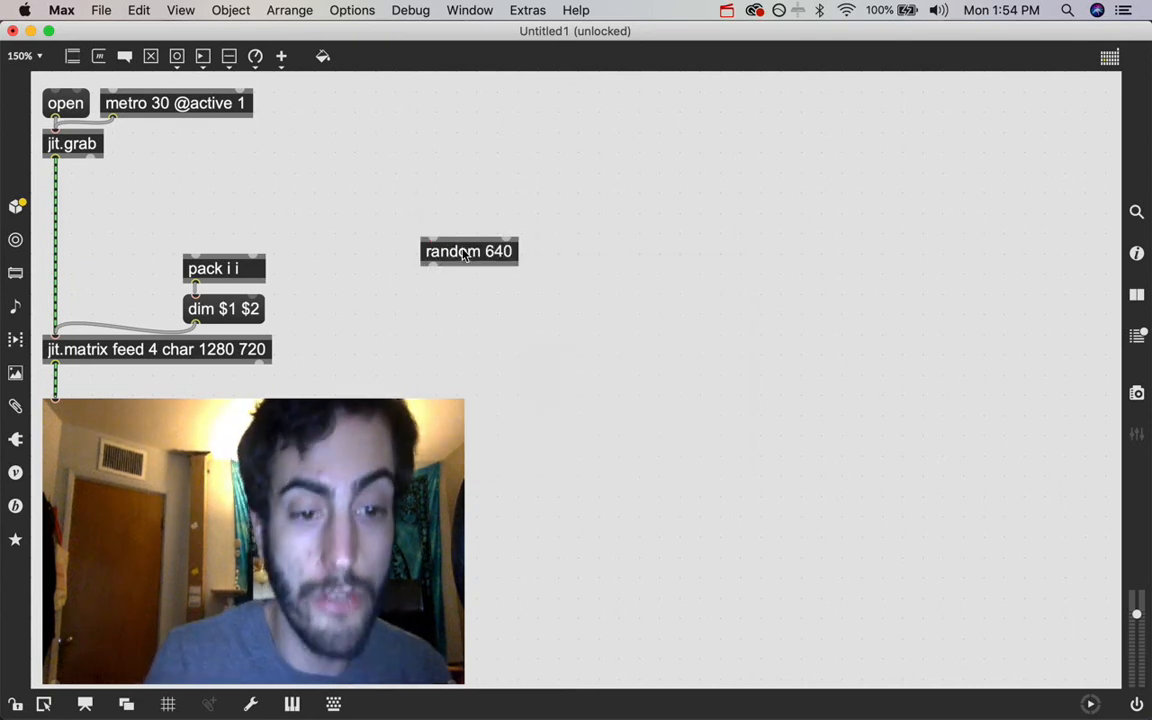
left_click_drag(468, 251, 232, 203)
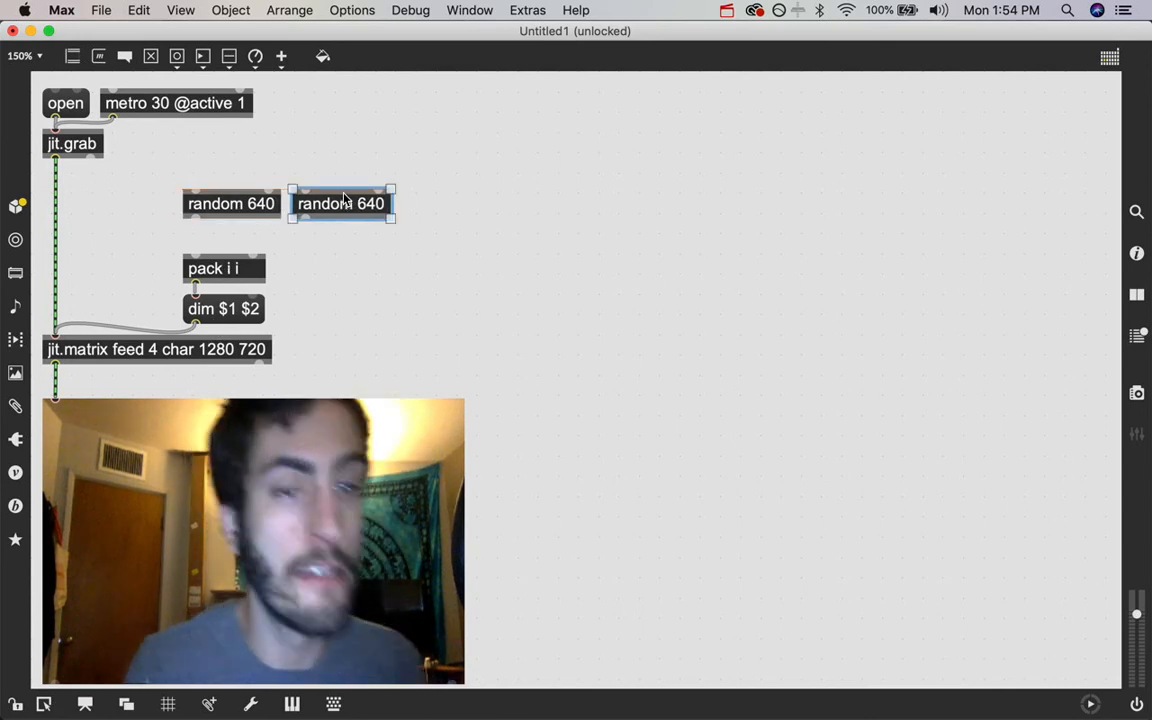
Change the copied random object to 'random 360' and wire it into pack's right inlet
double_click(370, 203)
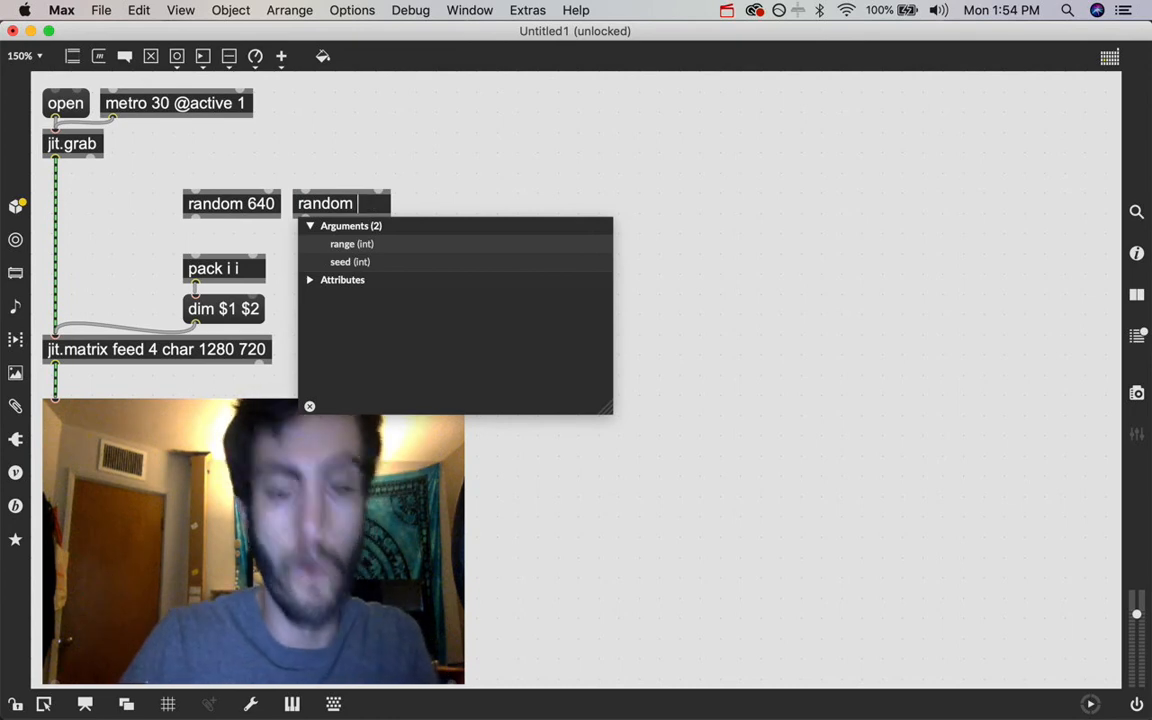
type("360")
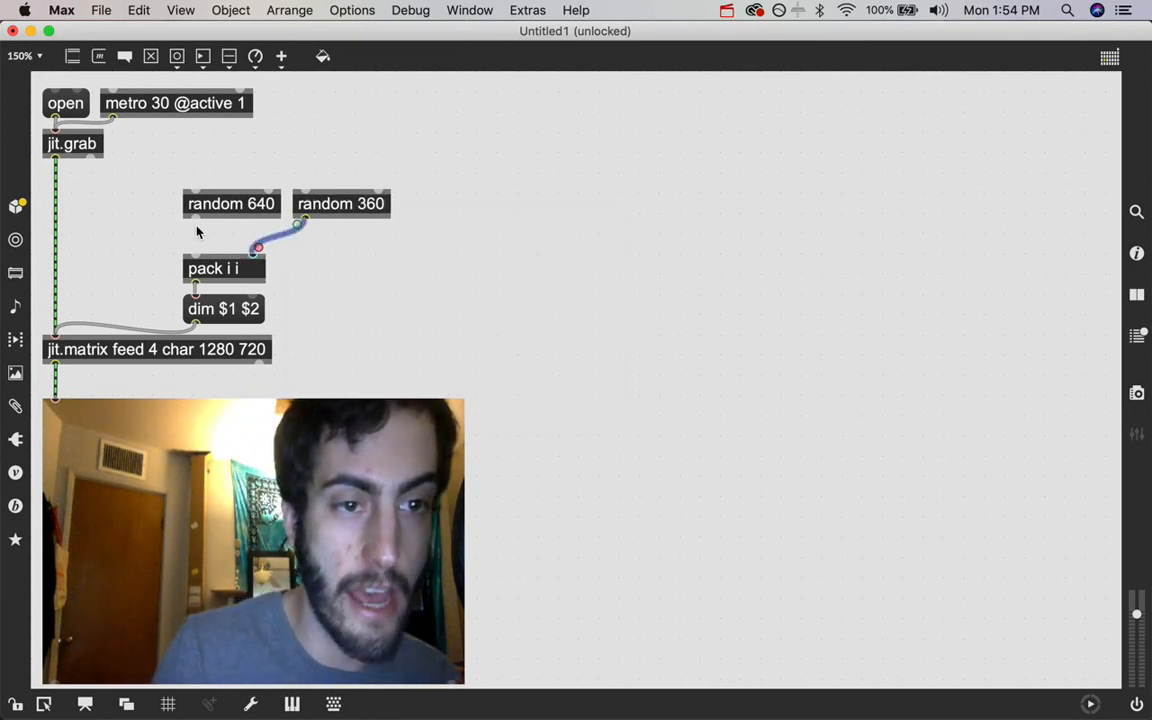
left_click_drag(185, 180, 395, 225)
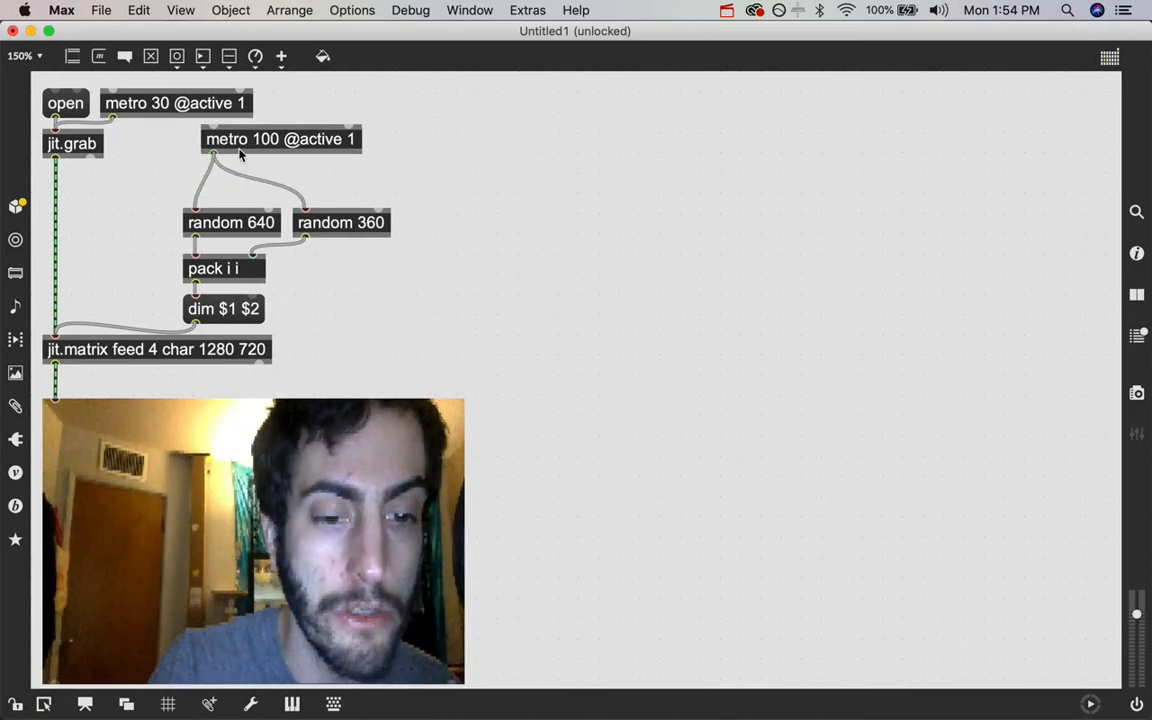
Change the metro interval from 100 to 60 ms
double_click(240, 154)
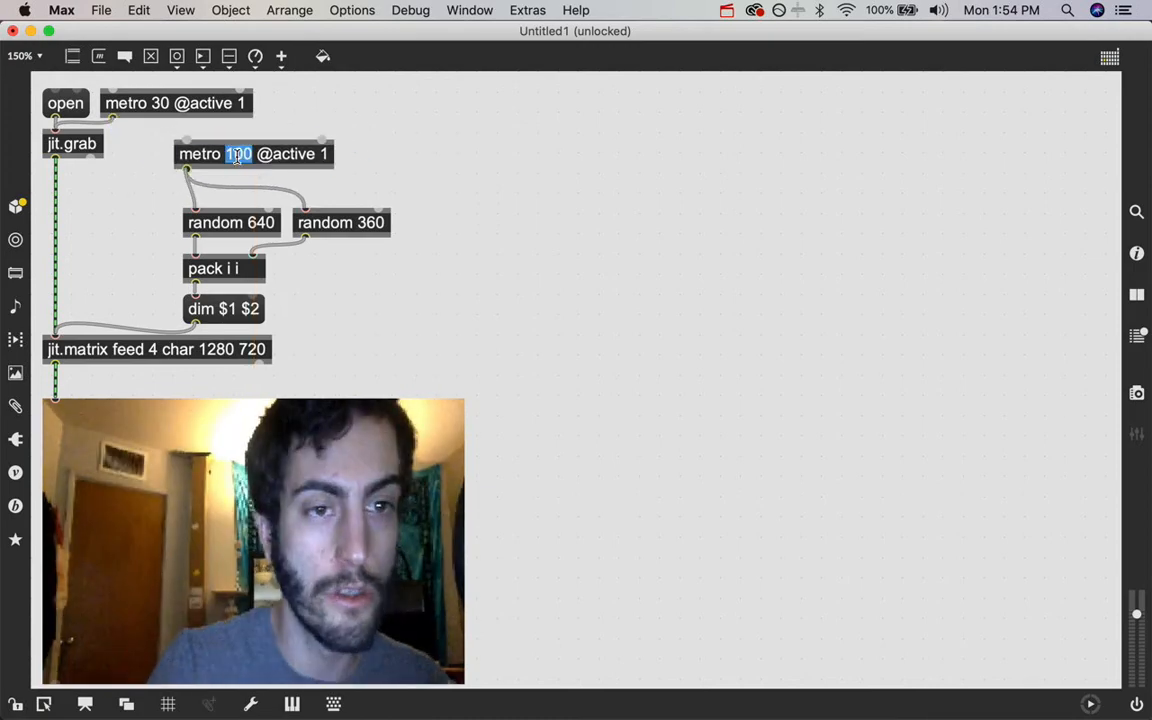
type("60")
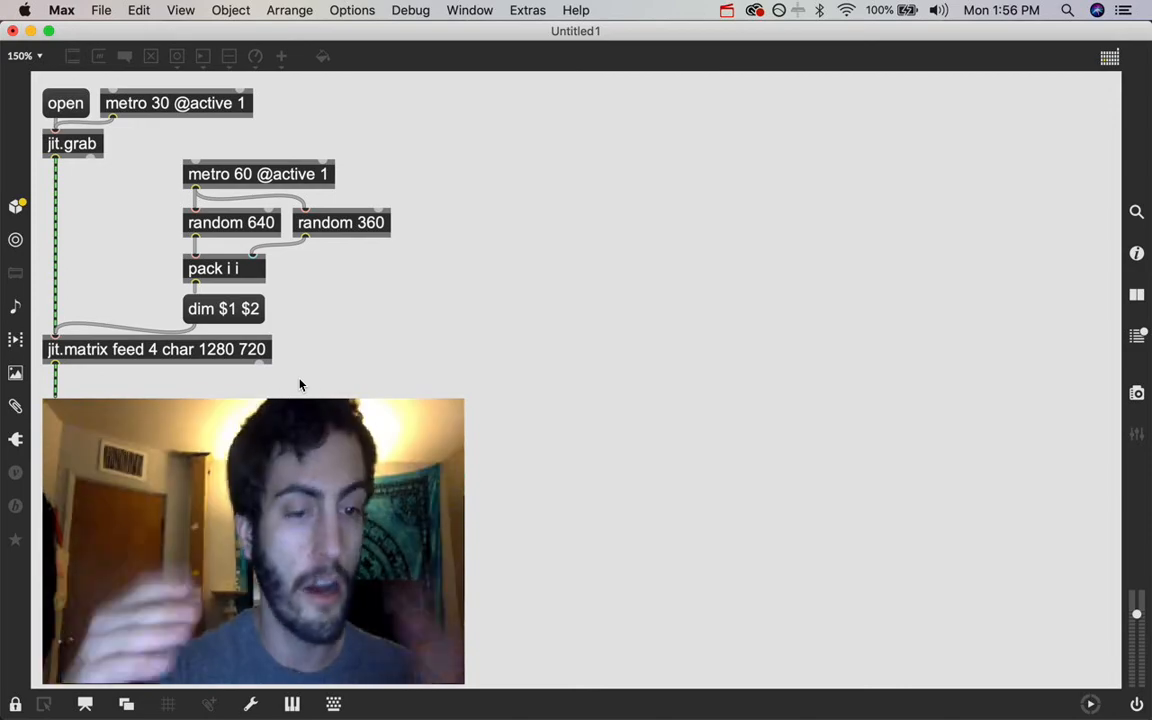
mouse_move(477, 511)
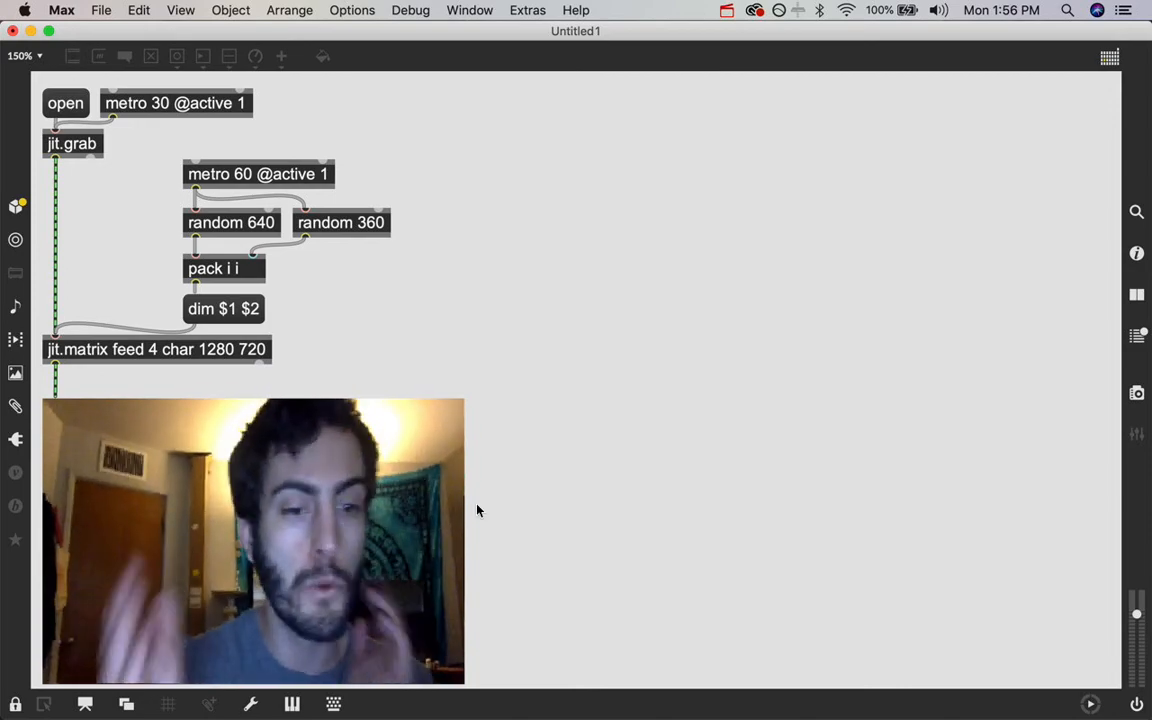